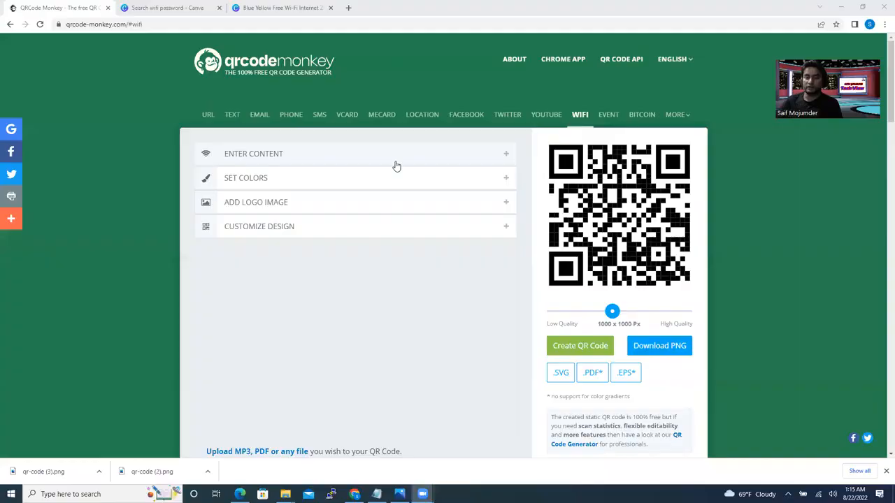
mouse_move(266, 144)
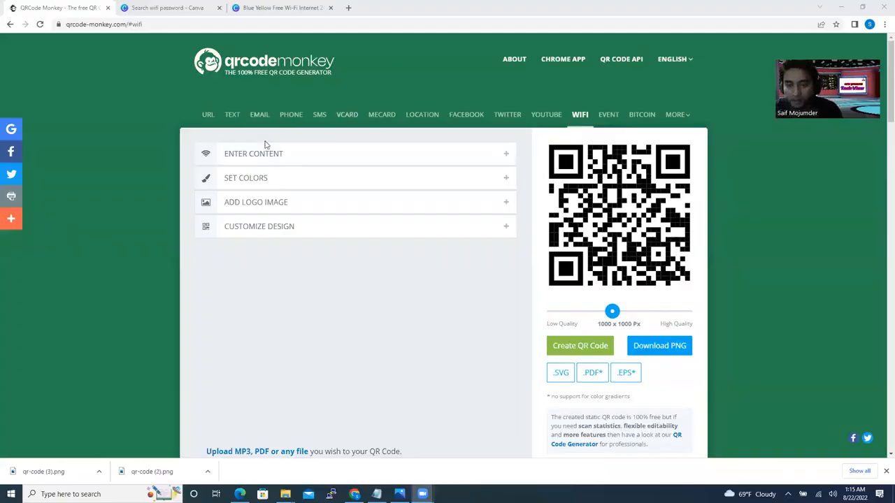
mouse_move(272, 159)
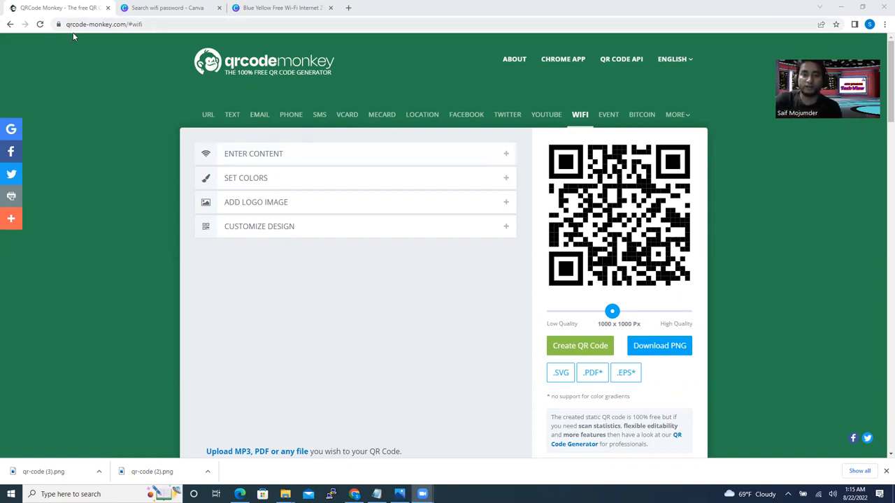
mouse_move(92, 35)
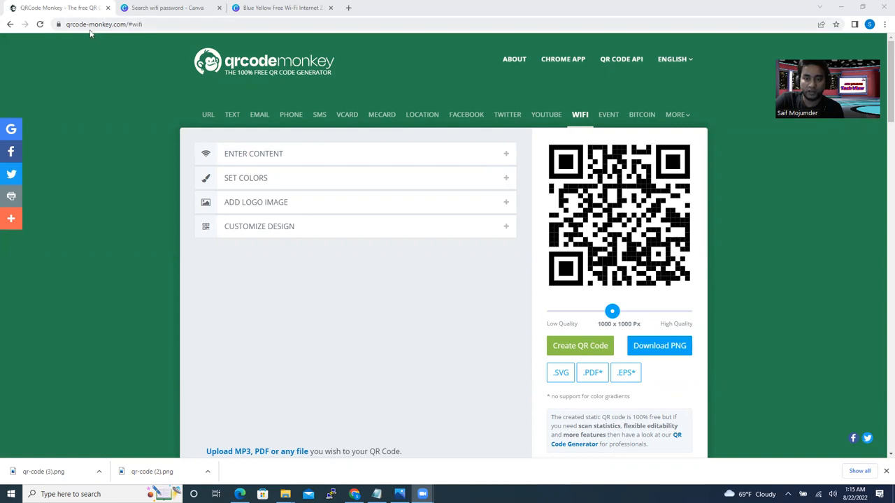
mouse_move(115, 35)
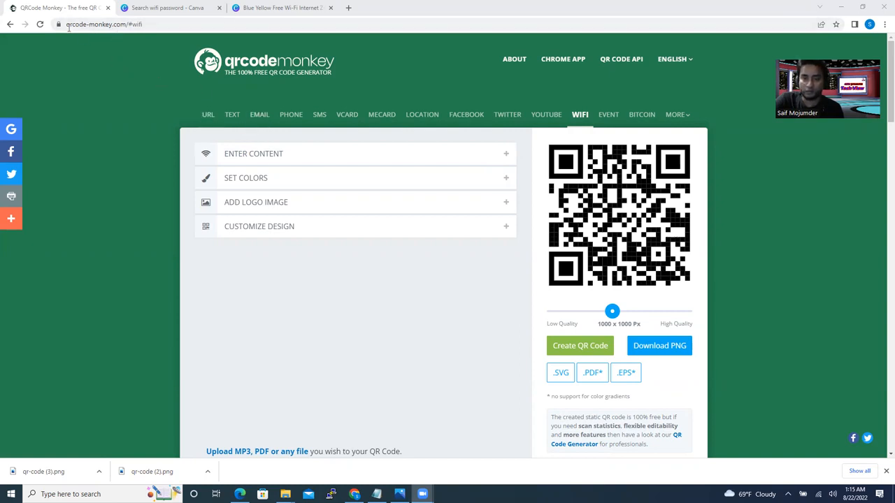
mouse_move(201, 109)
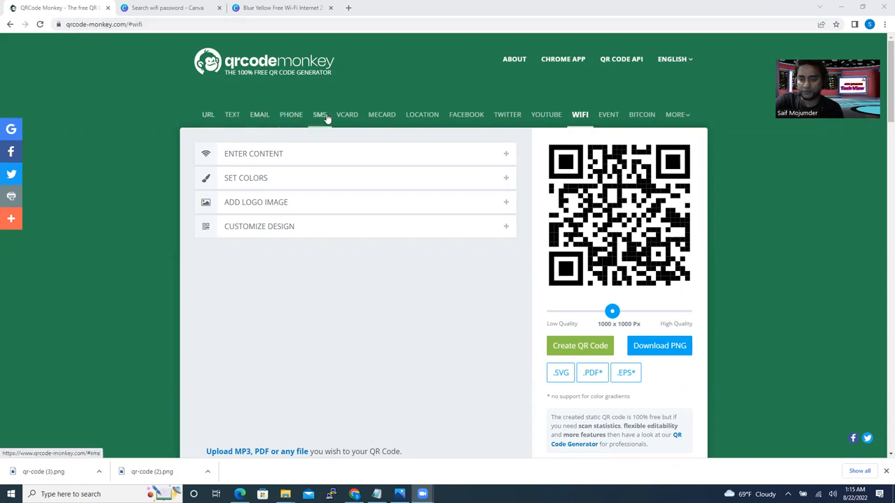
mouse_move(411, 115)
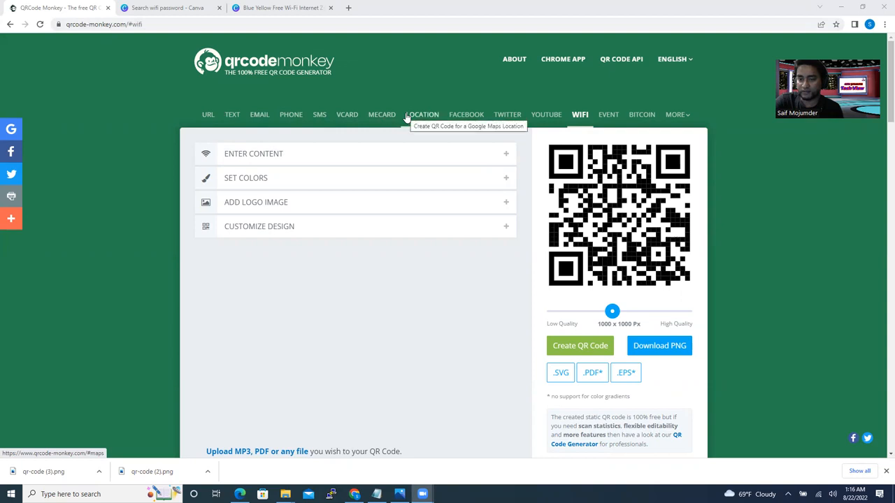
mouse_move(612, 221)
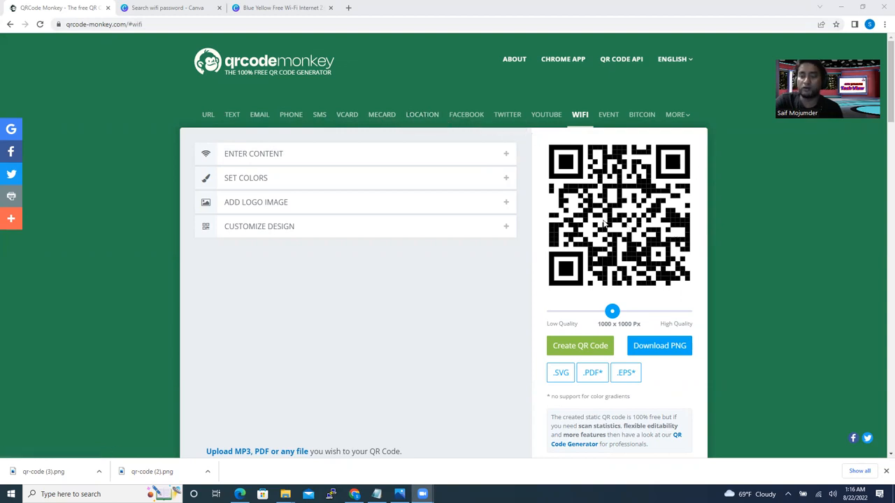
mouse_move(629, 209)
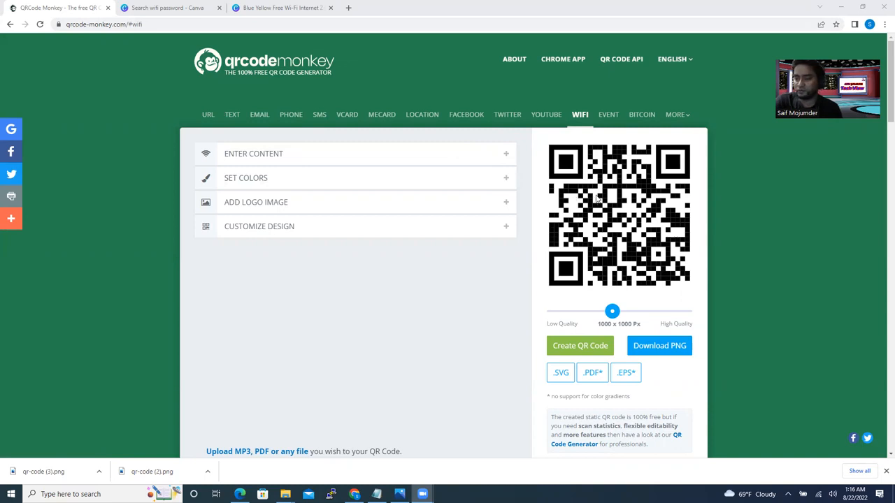
mouse_move(594, 182)
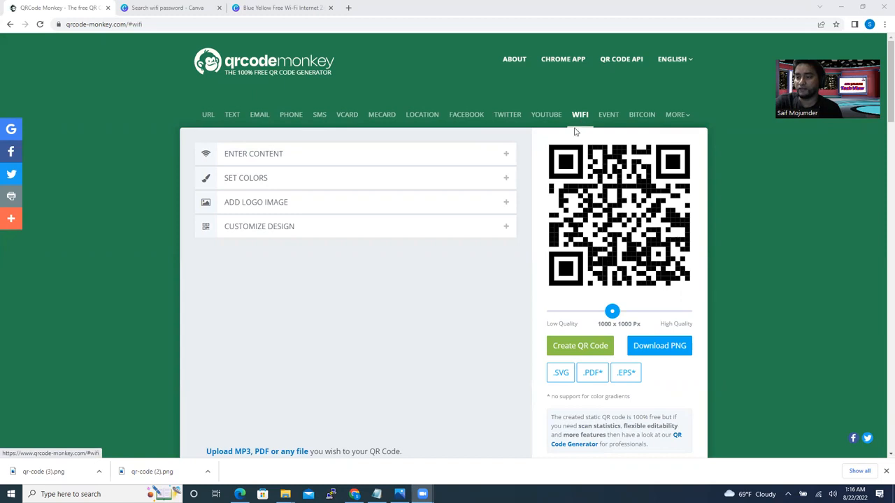
click(253, 152)
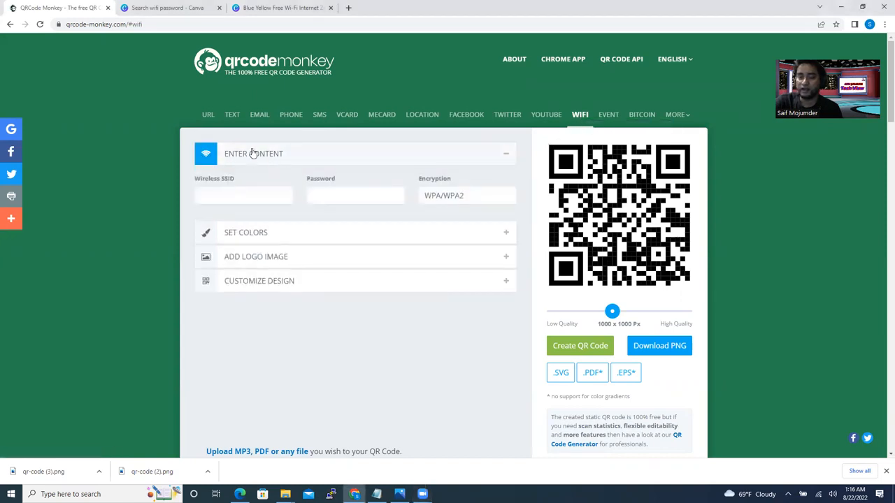
mouse_move(288, 158)
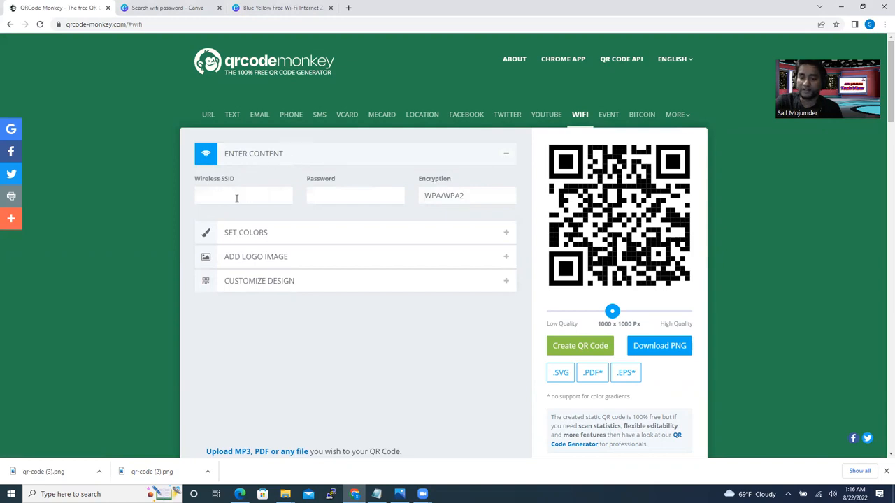
click(244, 196)
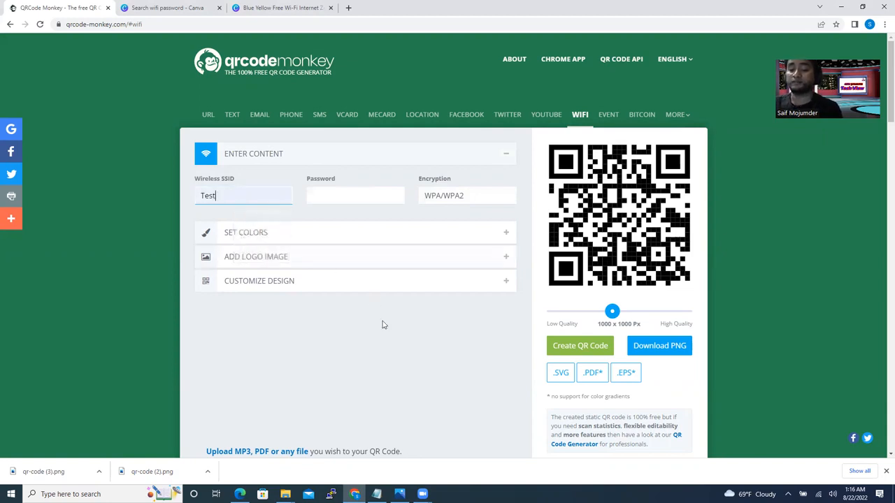
mouse_move(390, 369)
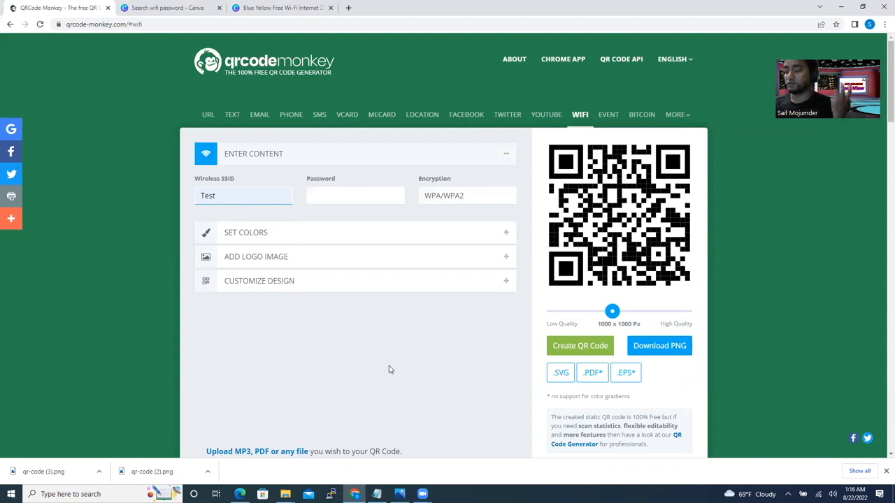
mouse_move(240, 187)
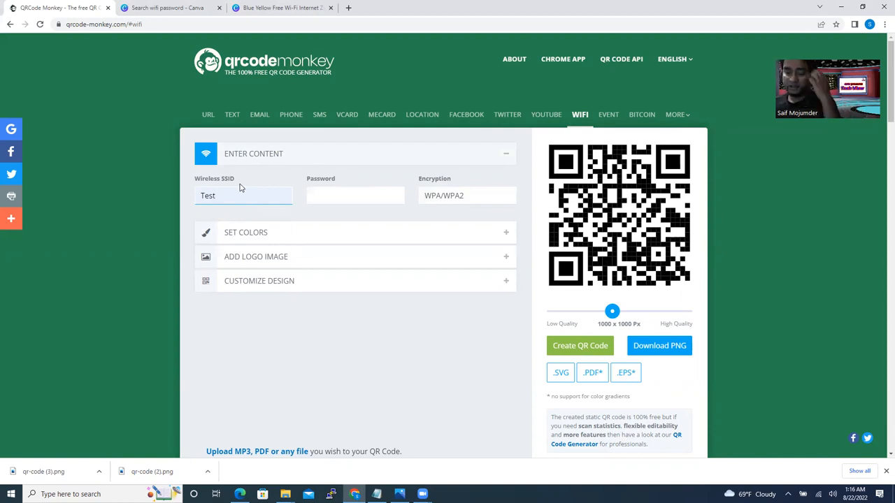
mouse_move(246, 216)
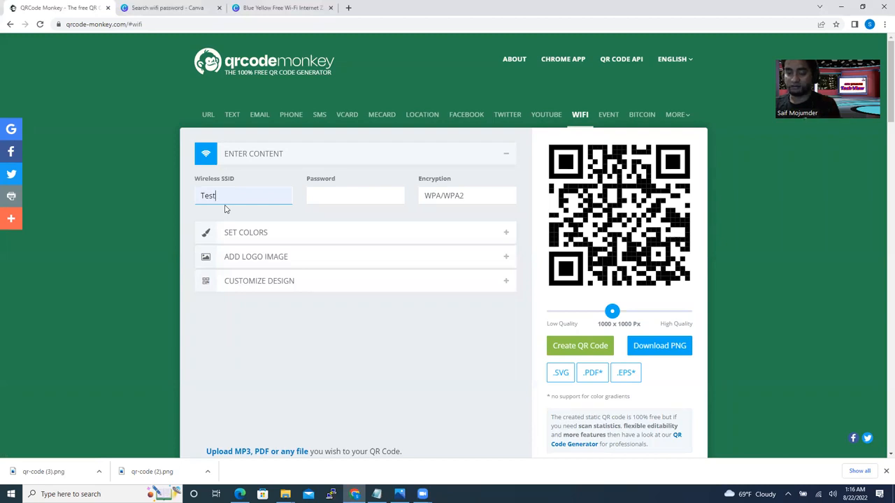
click(355, 196)
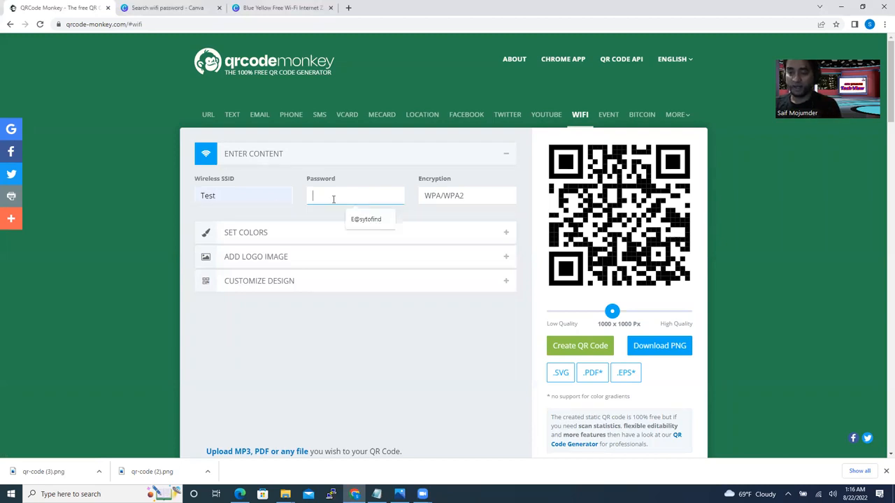
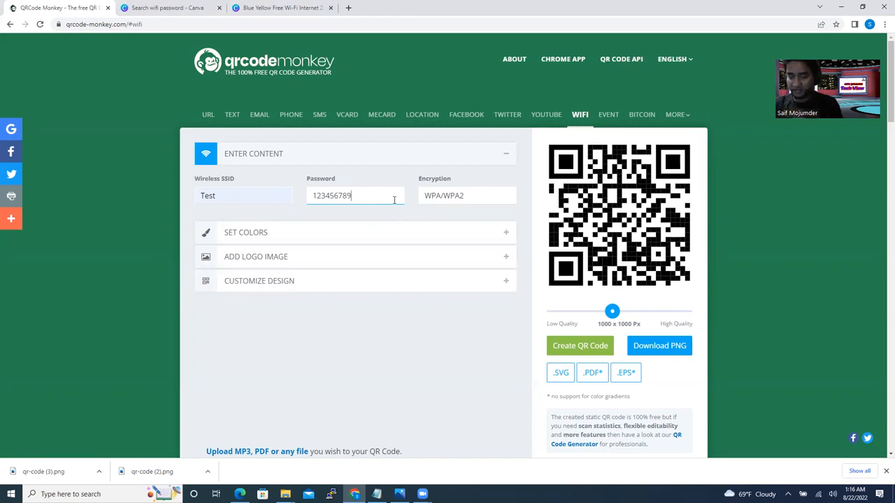
click(466, 196)
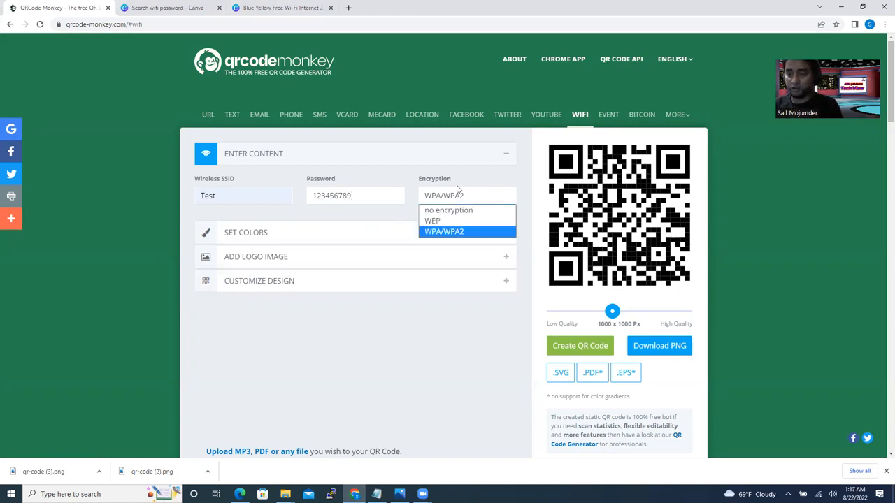
mouse_move(456, 237)
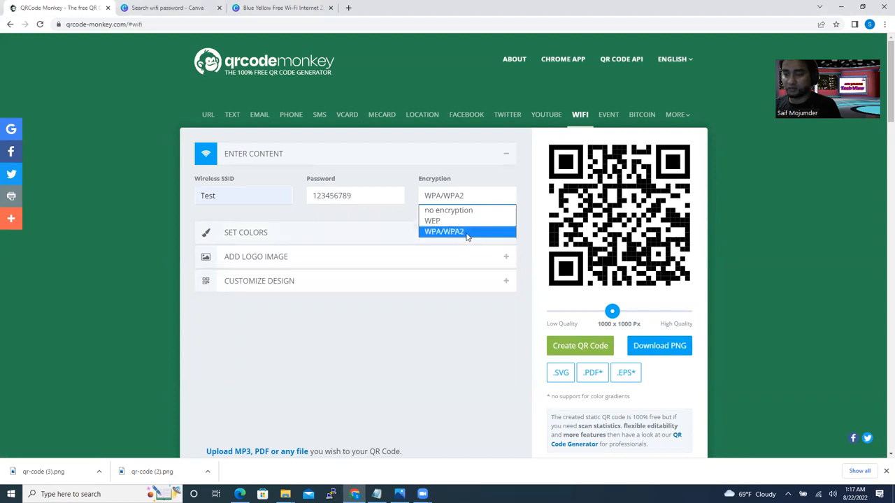
click(467, 232)
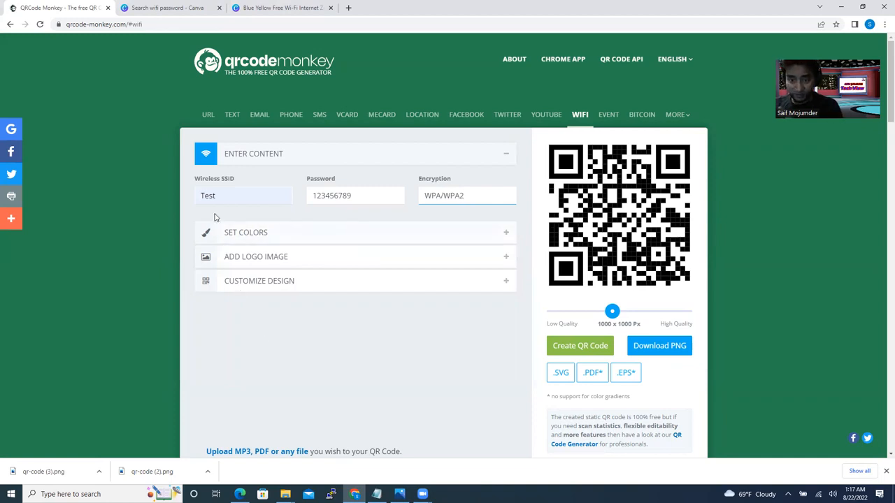
mouse_move(579, 351)
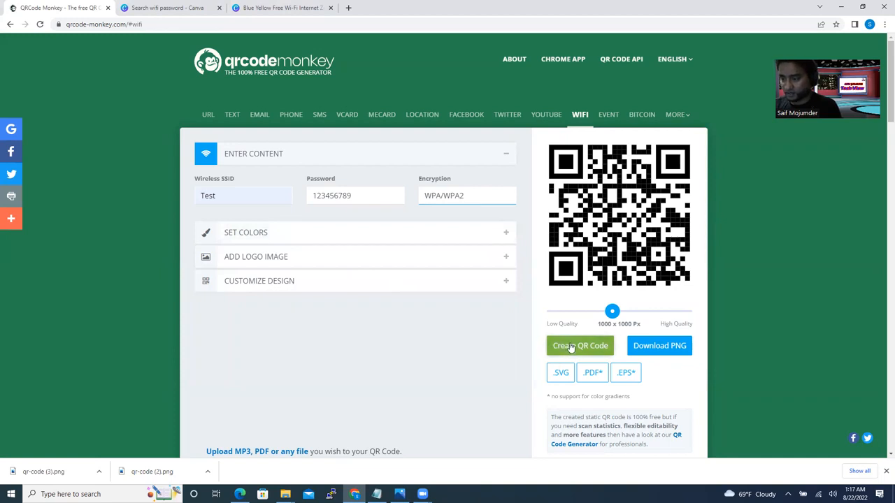
- Generate the QR code, upload a portrait photo as logo and regenerate with it centred
click(580, 346)
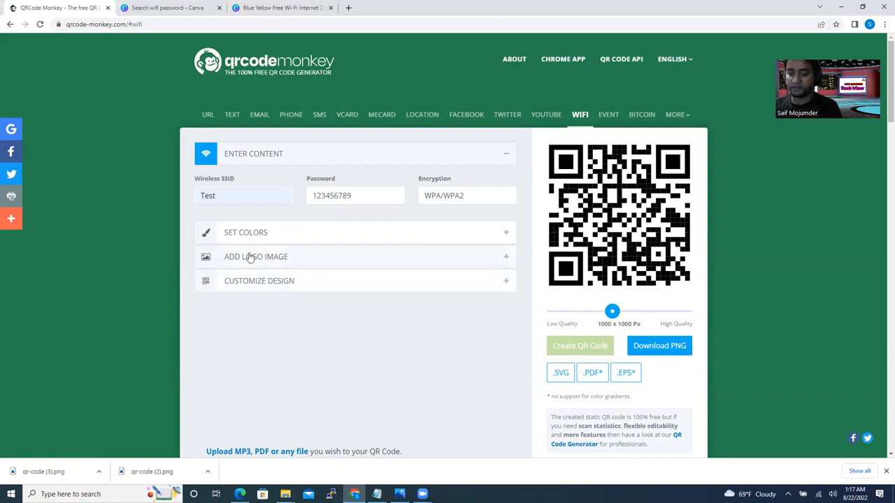
click(255, 257)
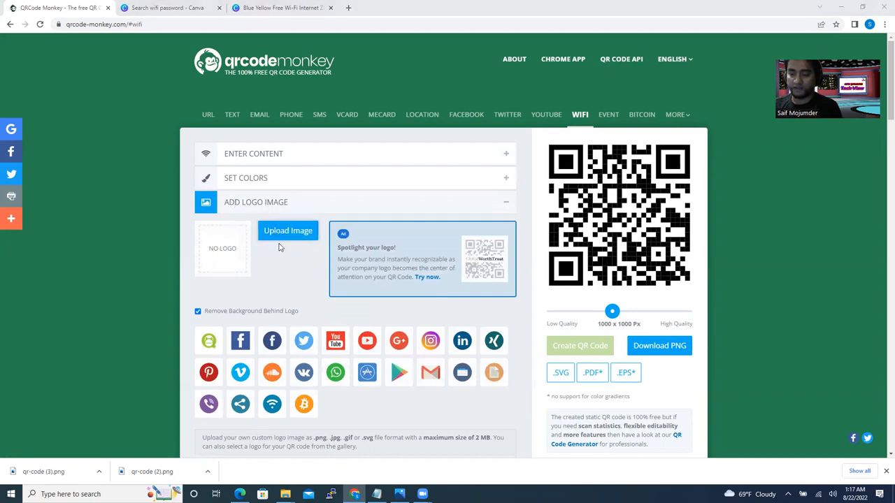
click(288, 231)
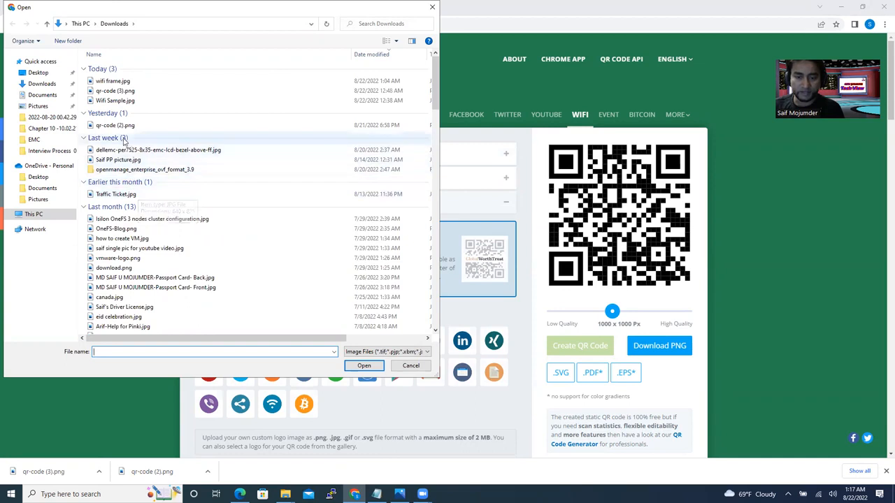
mouse_move(126, 169)
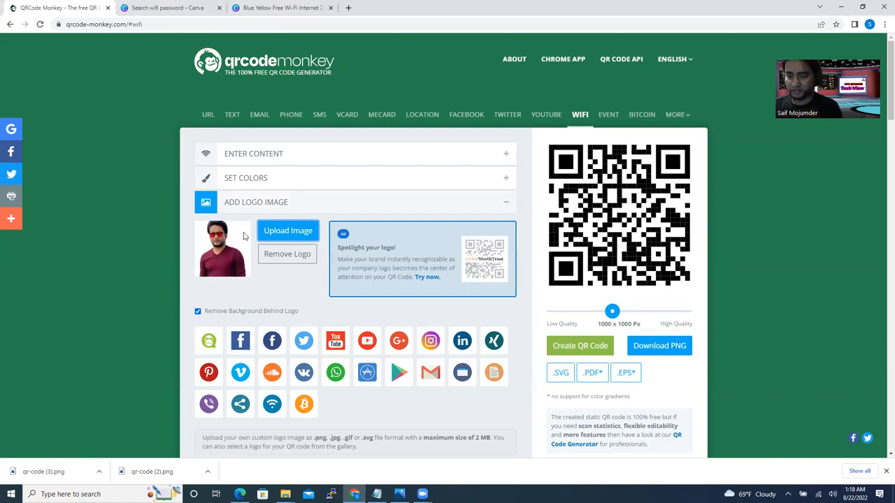
mouse_move(203, 228)
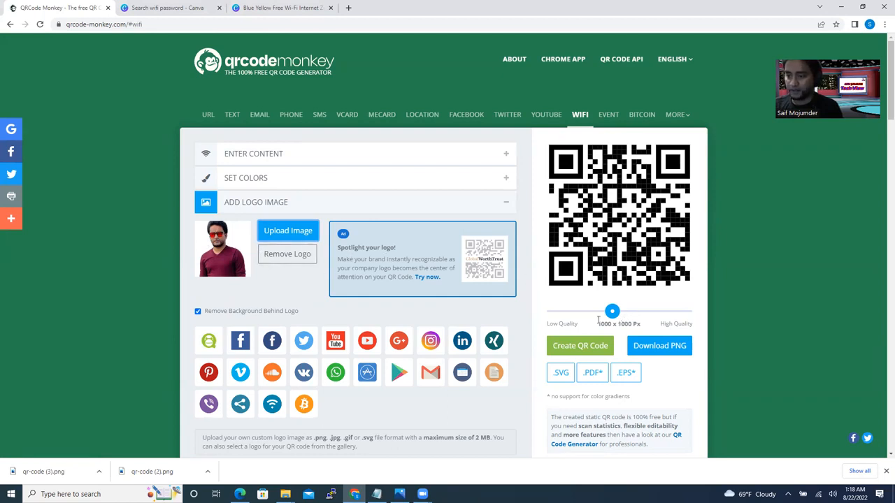
click(578, 347)
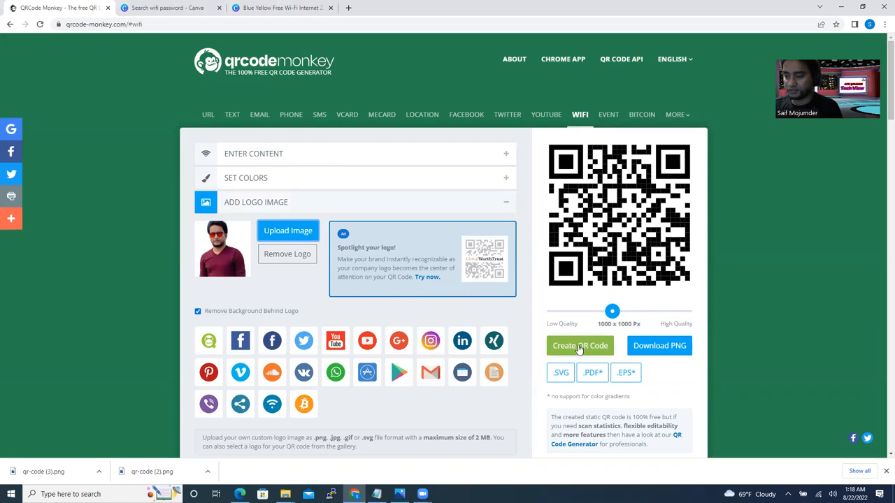
click(580, 345)
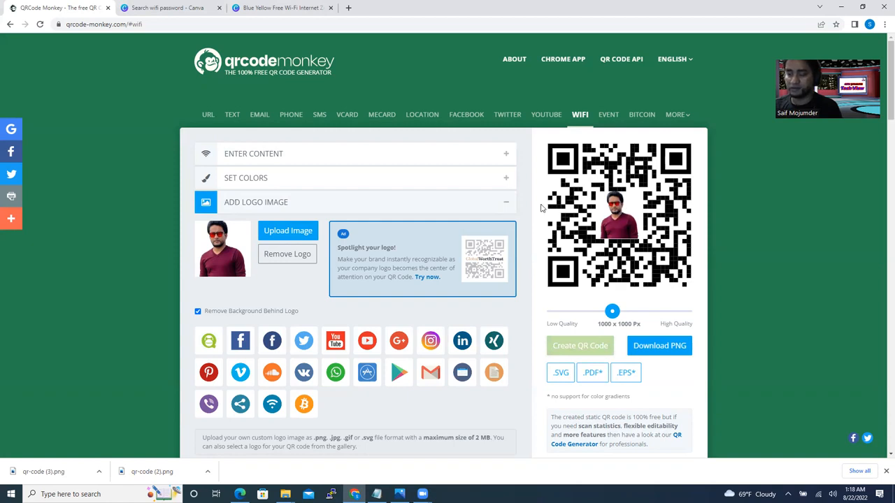
- Remove the photo logo, re-expand the Test network details and regenerate a plain QR code
click(287, 255)
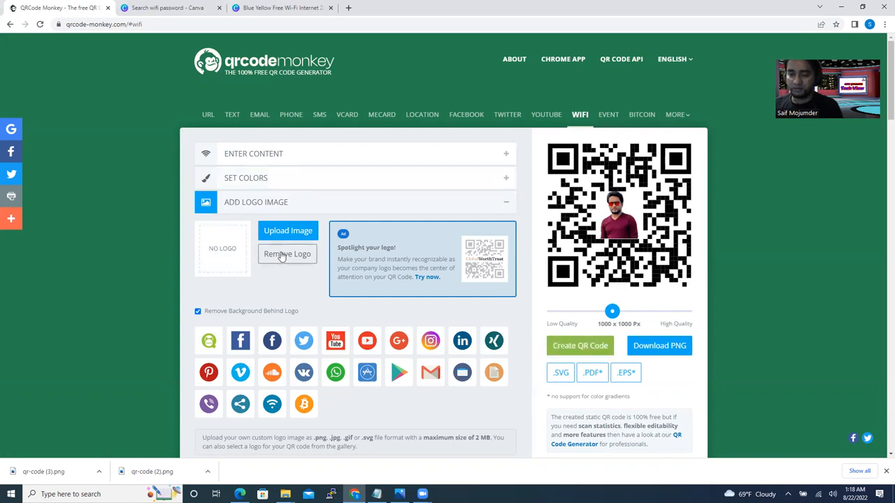
click(287, 254)
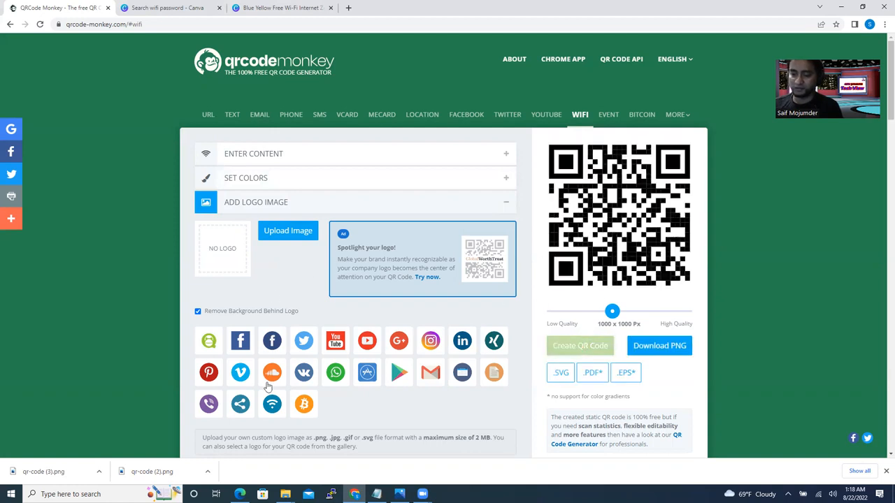
scroll(down, 3)
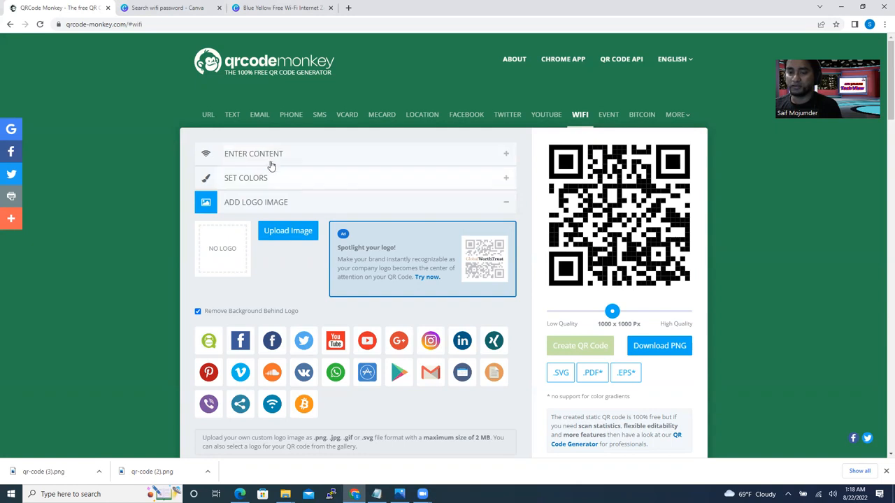
click(253, 152)
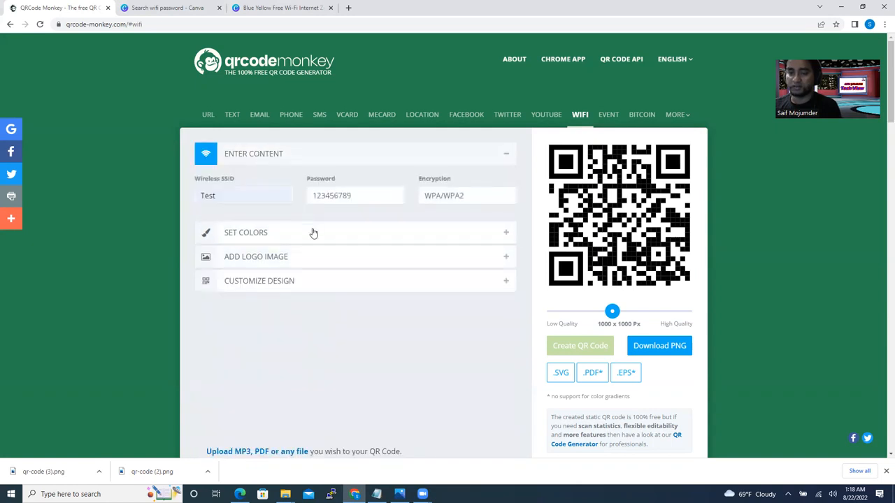
click(363, 196)
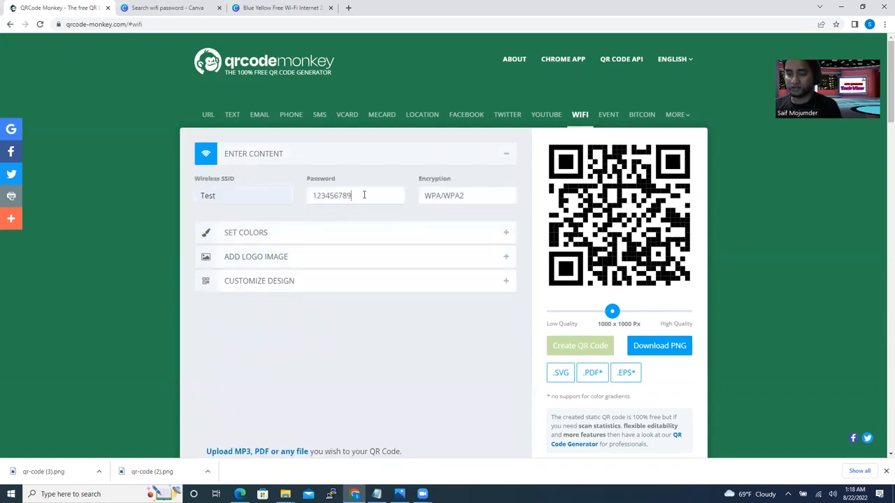
click(580, 345)
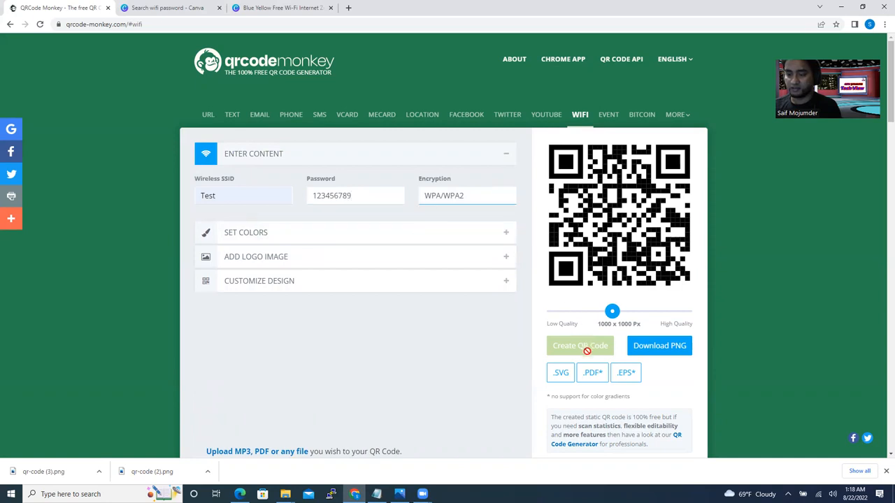
mouse_move(529, 341)
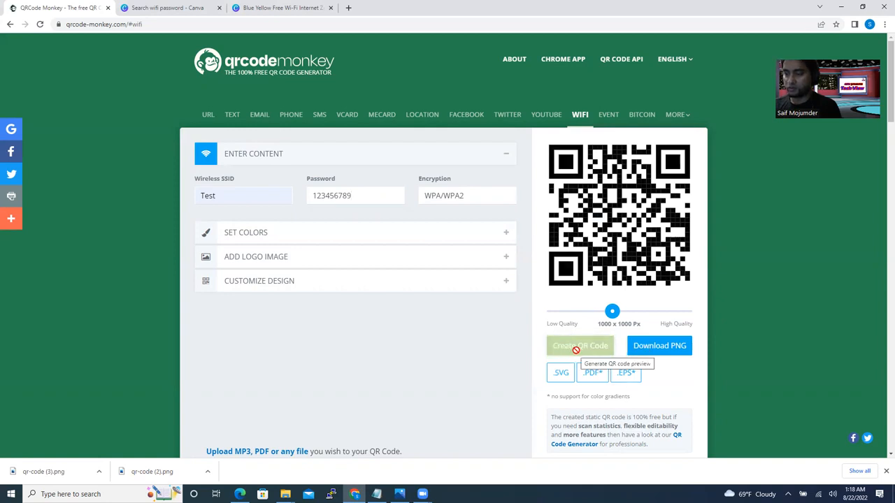
click(579, 346)
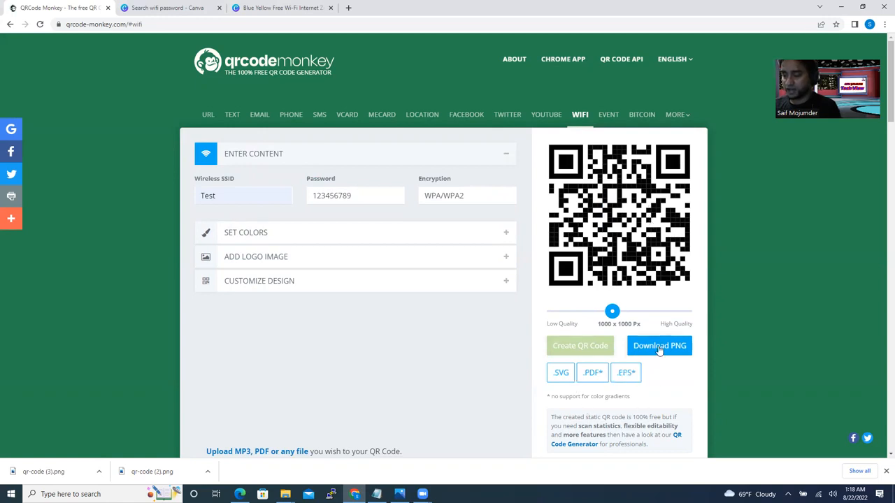
- Download the generated Wi-Fi QR code as a PNG image
click(660, 346)
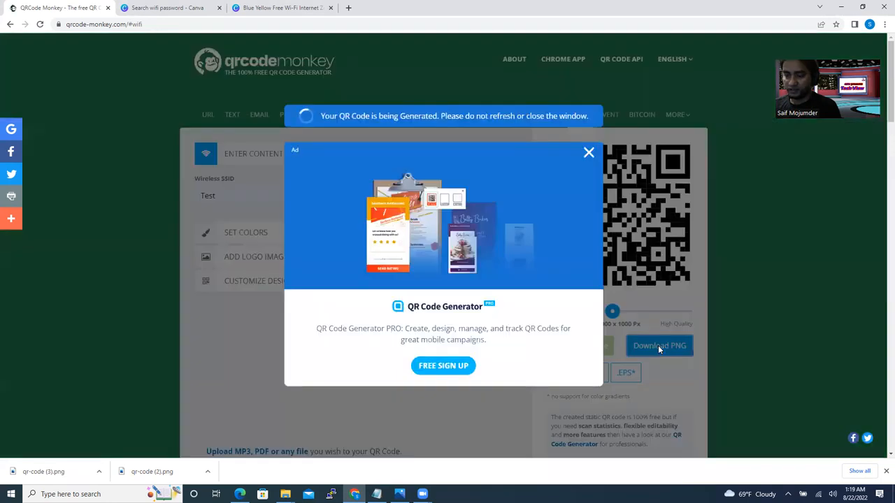
mouse_move(452, 347)
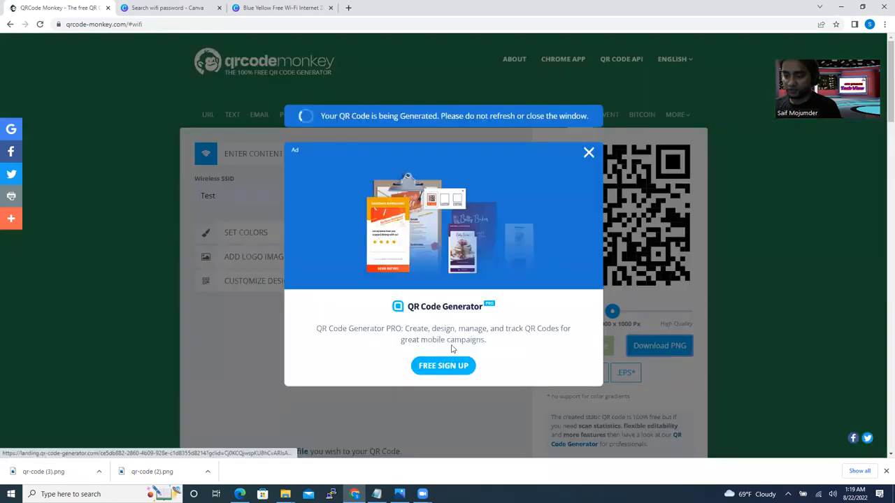
mouse_move(296, 157)
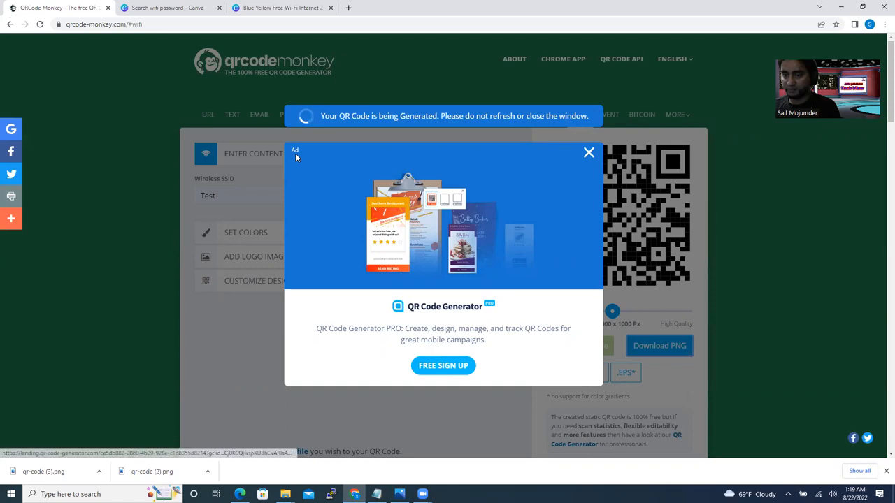
mouse_move(332, 111)
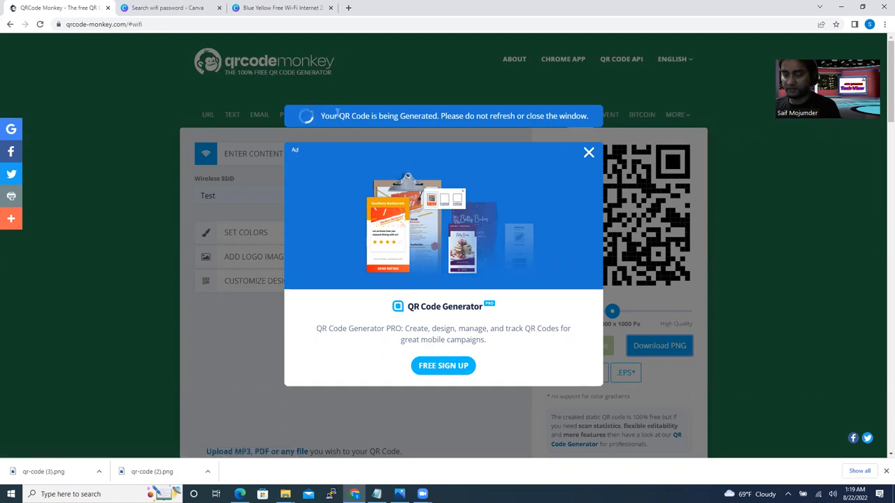
mouse_move(369, 120)
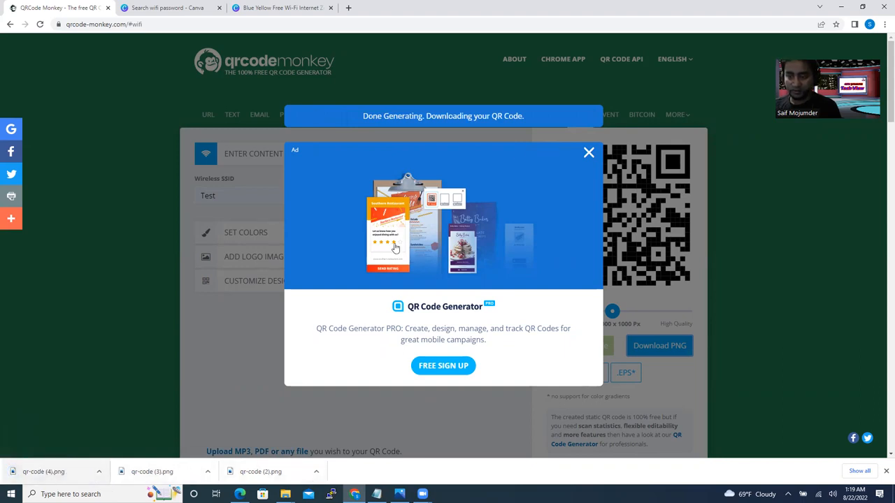
mouse_move(307, 279)
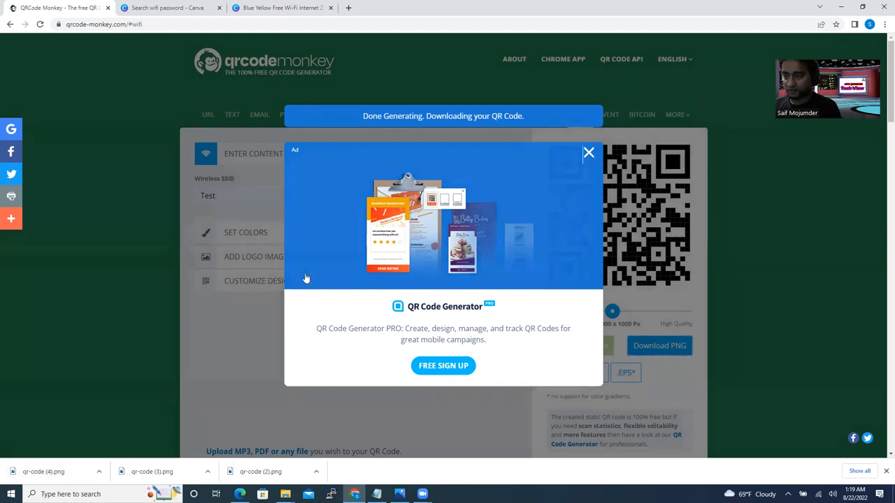
- Close the QR Code Generator PRO promotional popup
click(589, 151)
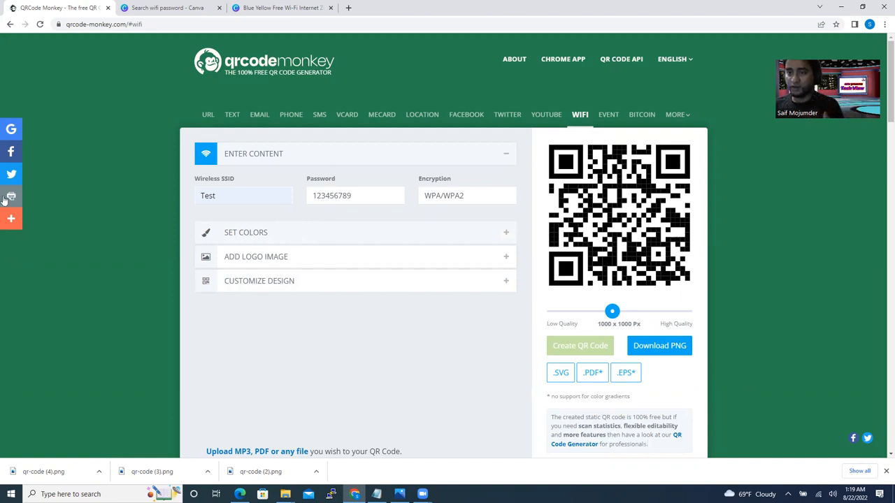
mouse_move(385, 275)
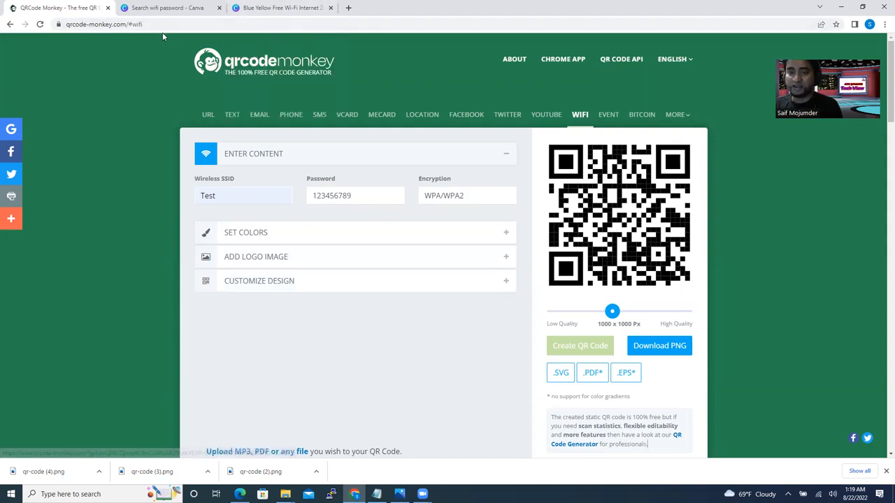
- Switch to the Canva tab with the 'wifi password' template search results
click(161, 9)
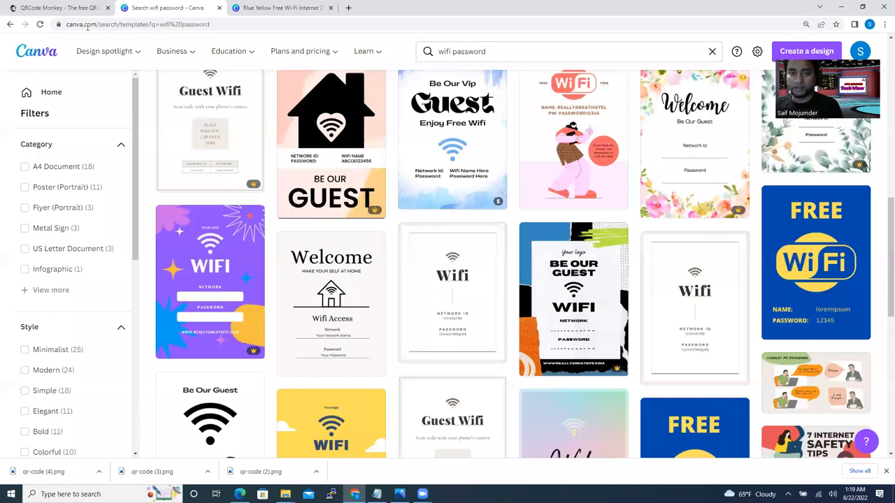
mouse_move(63, 28)
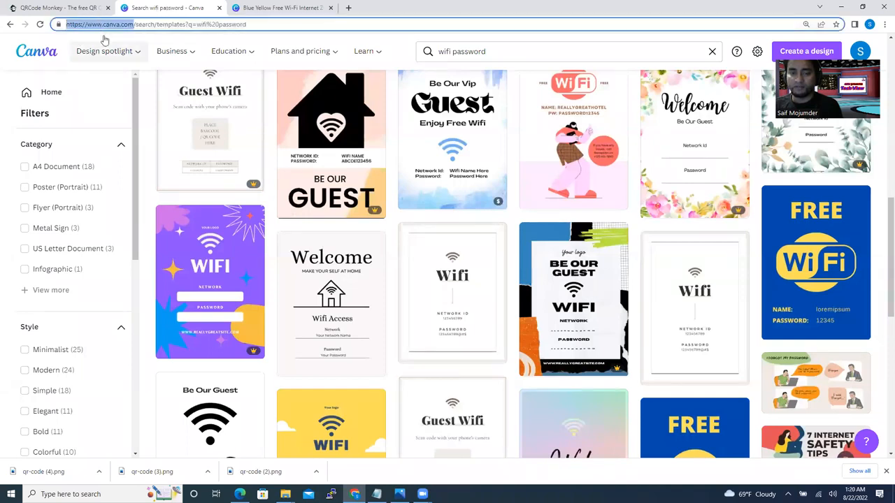
click(109, 50)
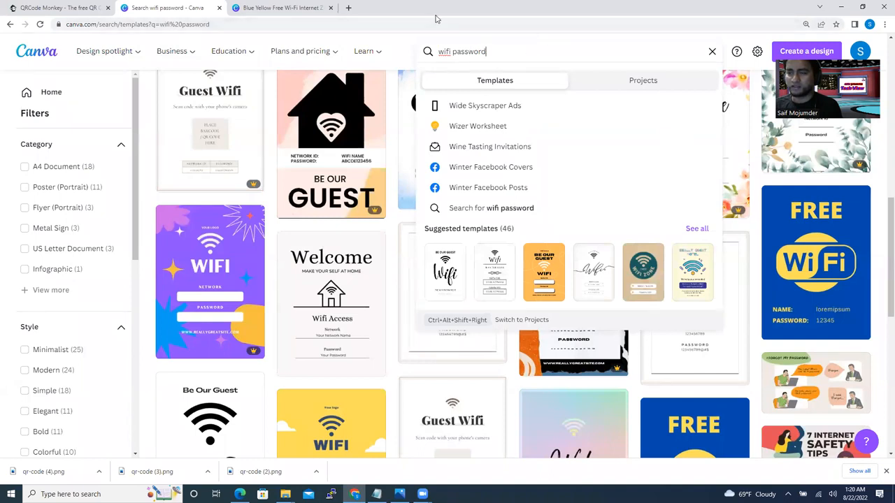
mouse_move(140, 199)
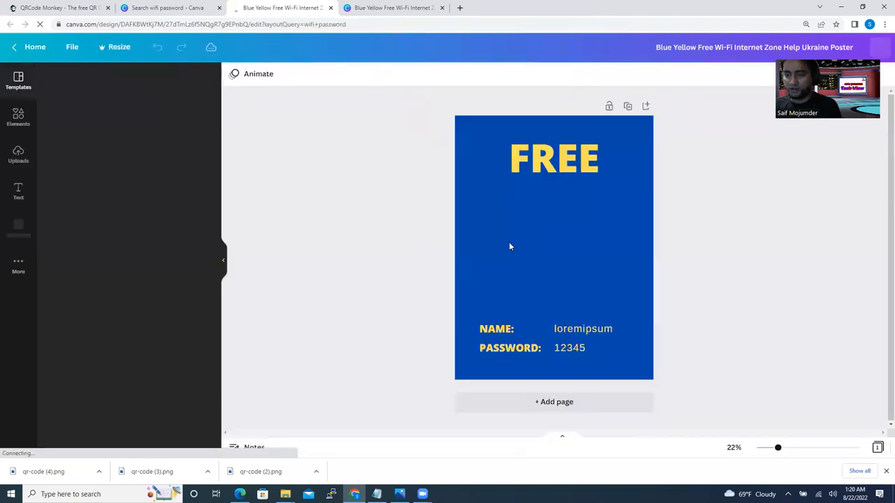
- Delete the FREE heading and password text, then shrink the Wi-Fi logo to the top
click(18, 78)
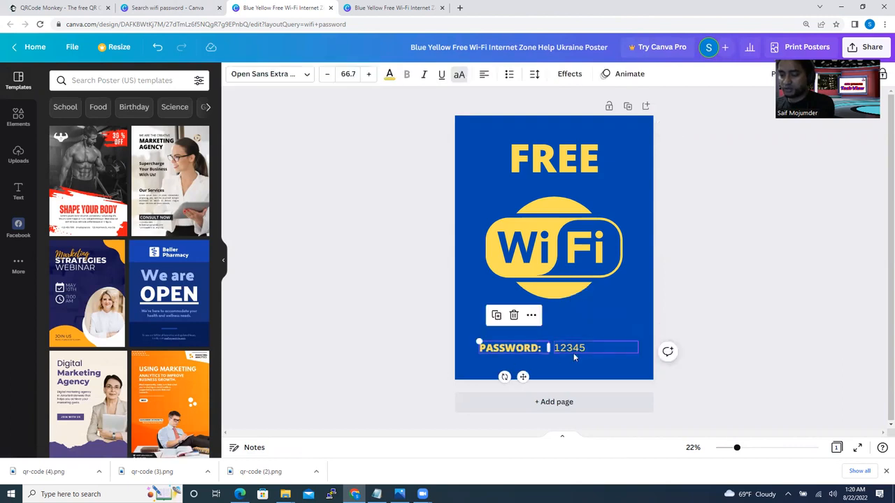
click(553, 156)
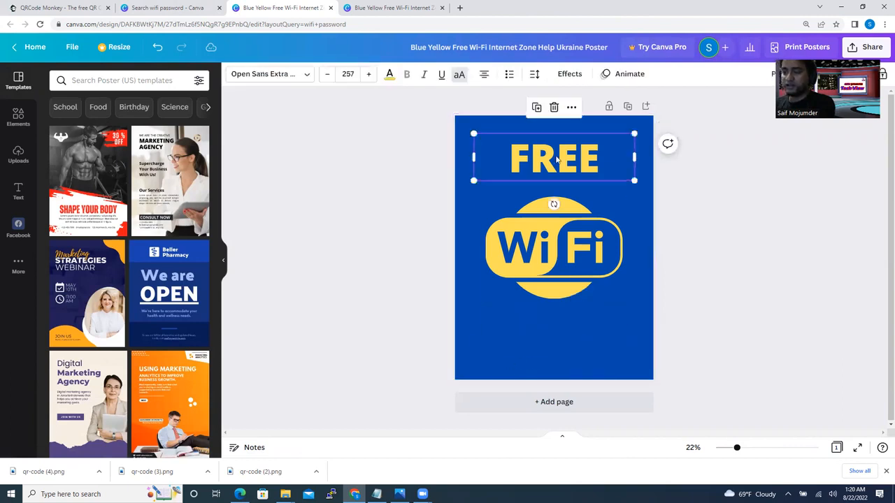
click(553, 249)
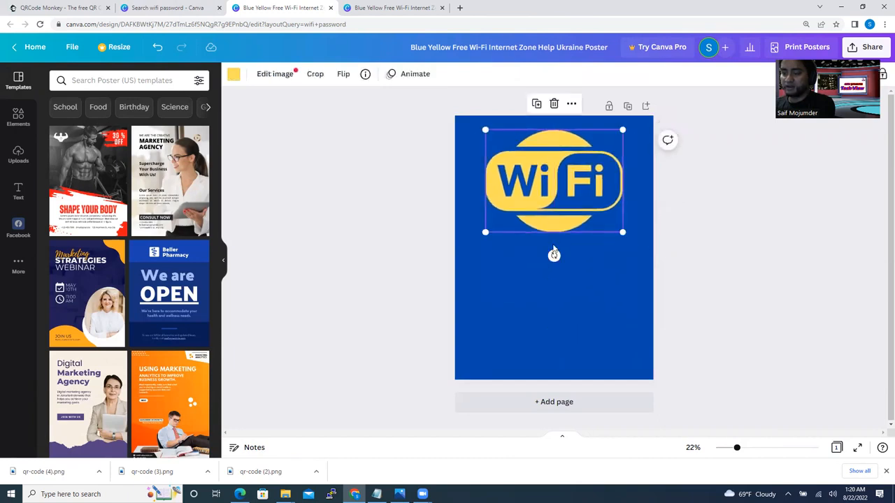
drag(622, 232, 554, 181)
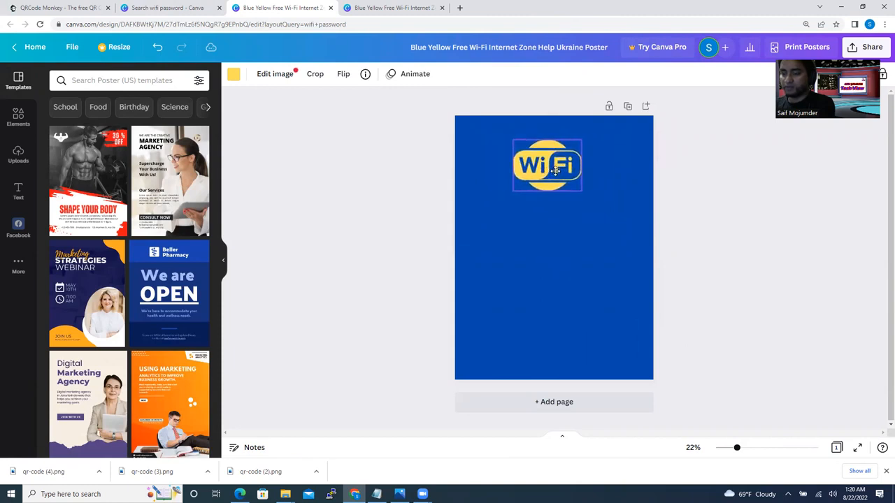
click(548, 165)
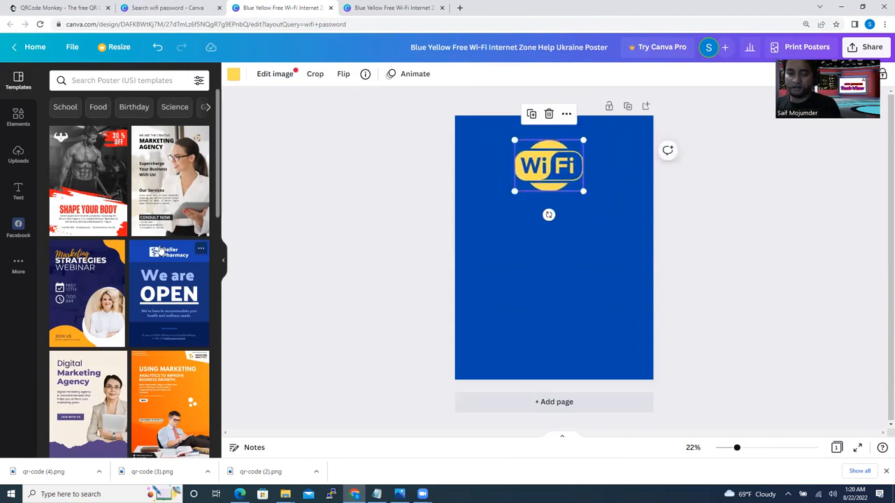
click(559, 300)
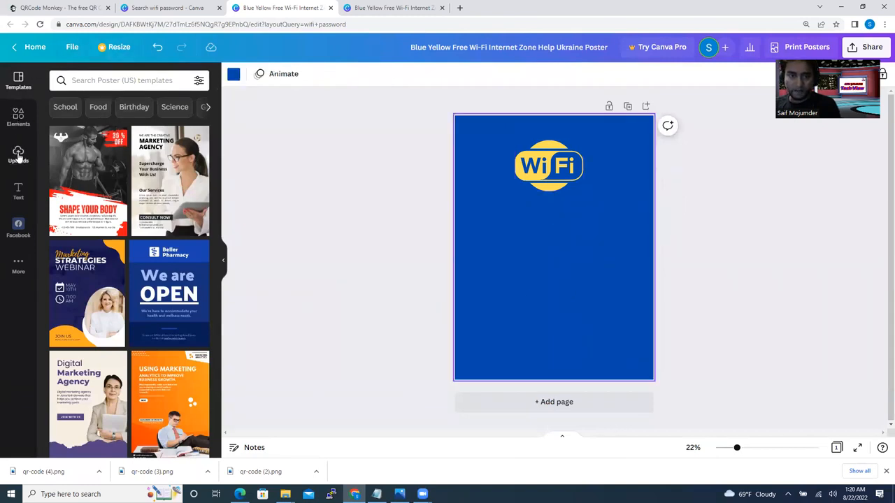
- Add the uploaded QR code and place it enlarged in the lower centre beneath the logo
click(19, 152)
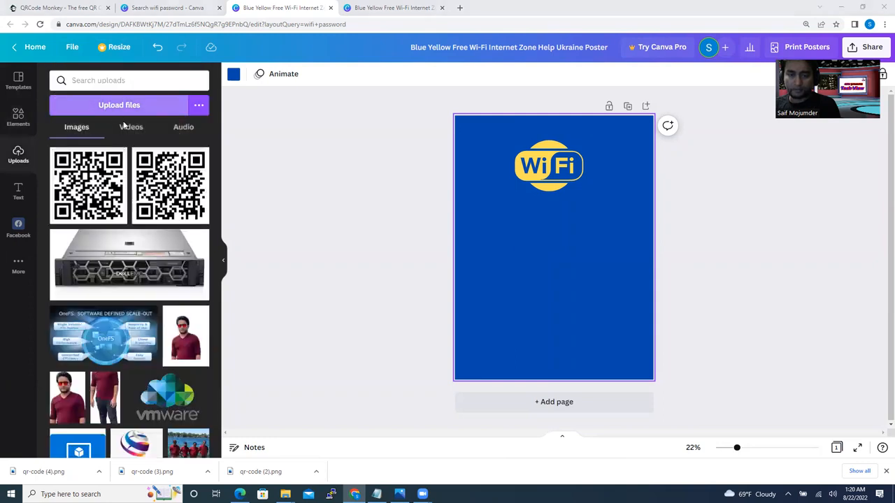
click(118, 105)
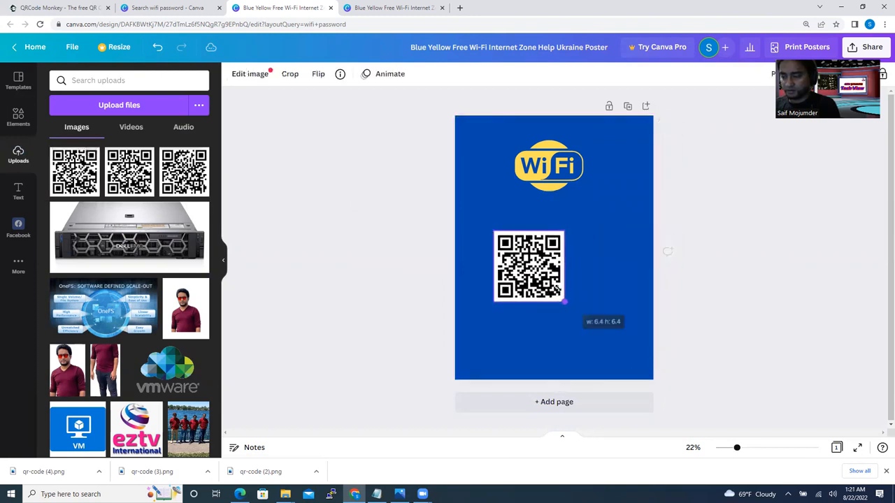
drag(529, 266, 570, 319)
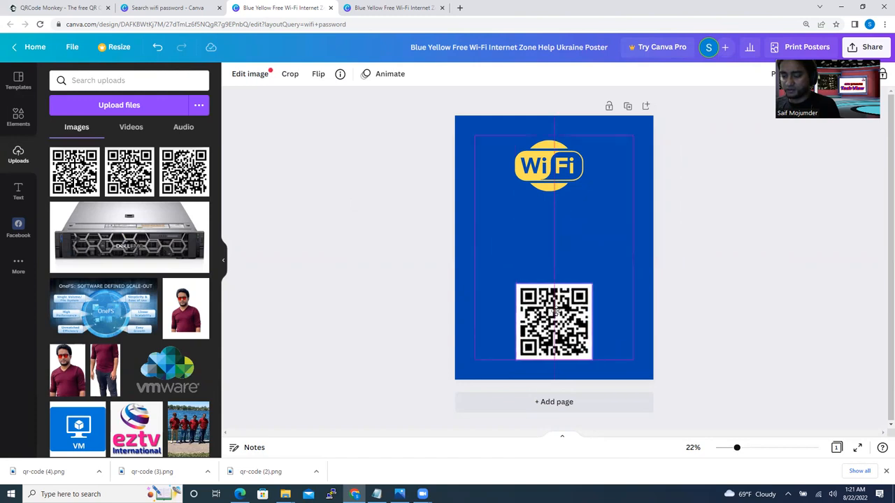
click(553, 322)
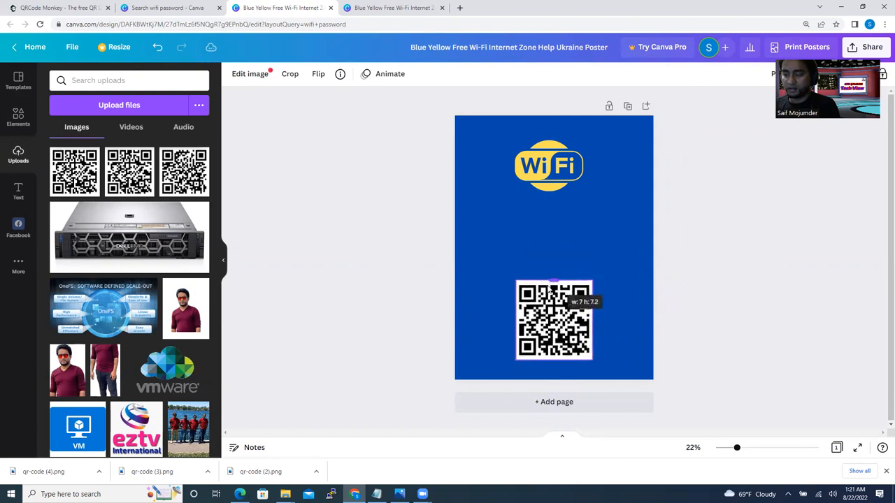
- Browse the Text options, then switch to the finished poster with guest scan-the-code lines
click(553, 322)
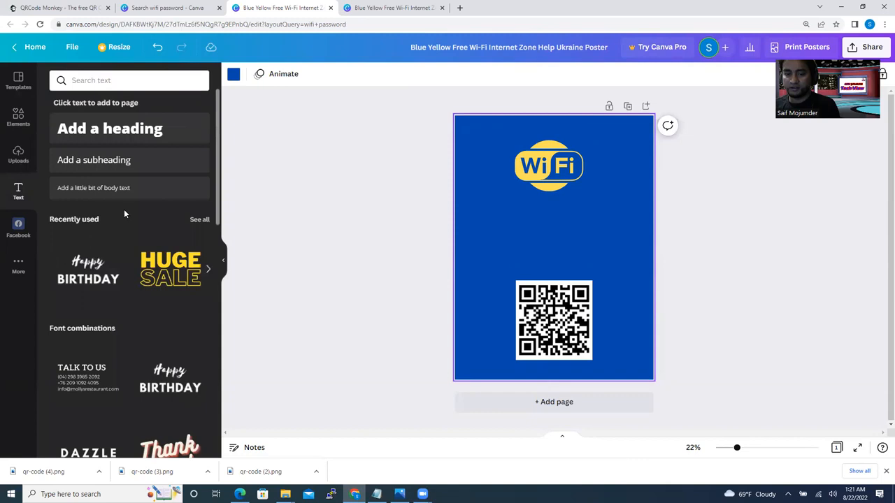
scroll(down, 3)
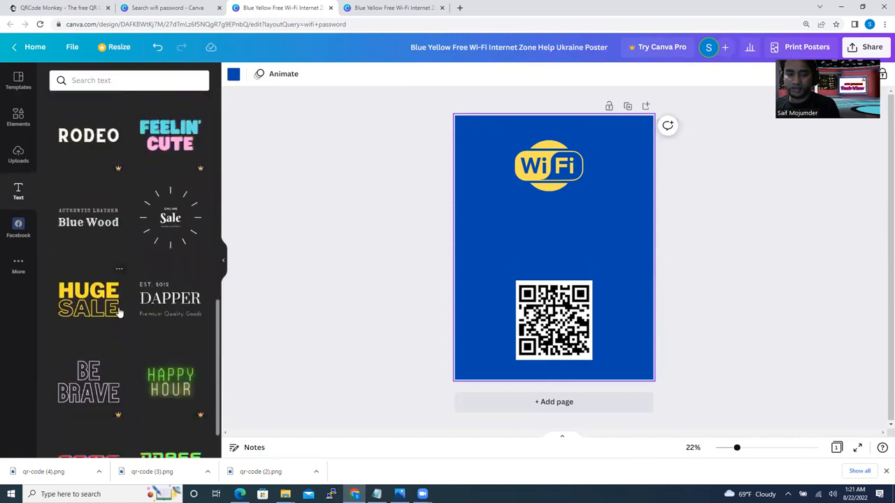
scroll(down, 3)
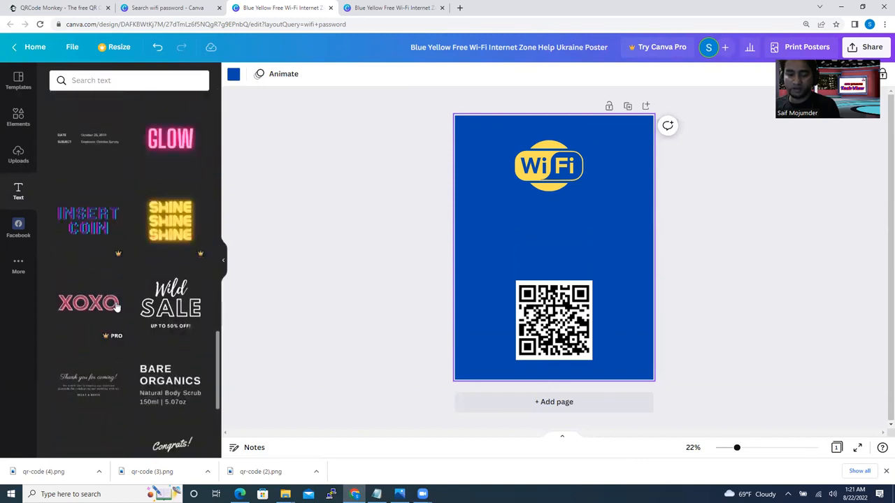
mouse_move(324, 50)
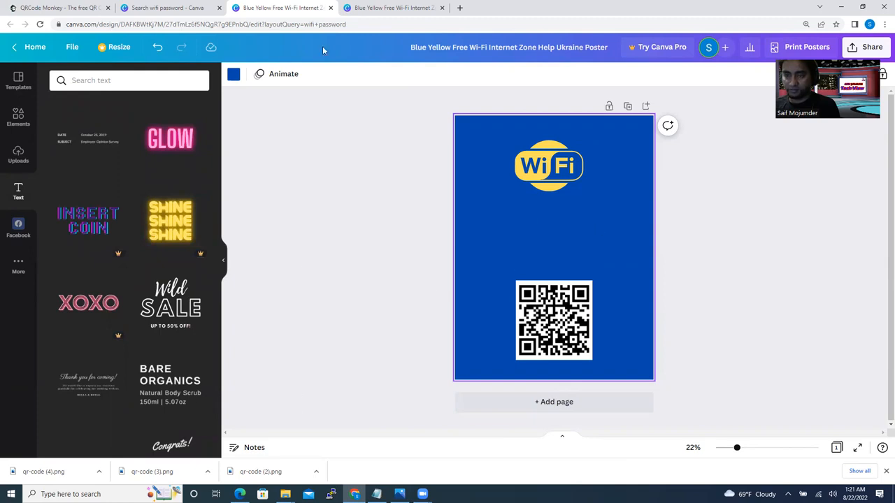
click(395, 8)
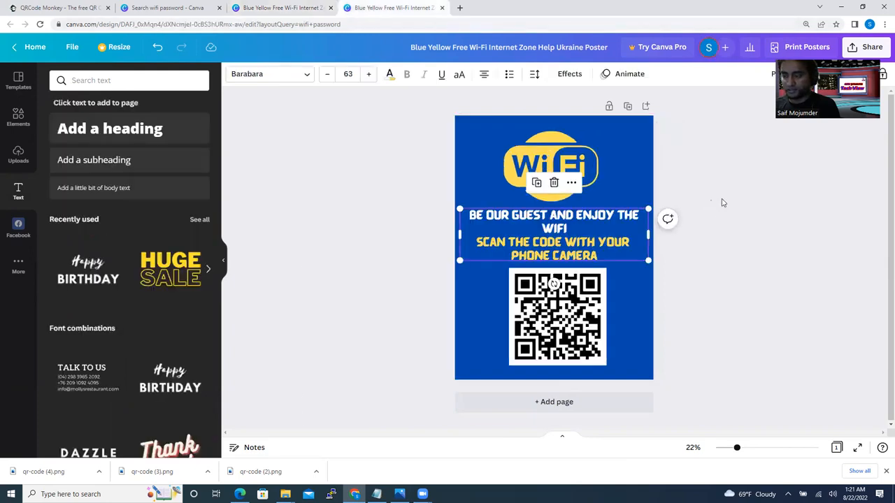
click(692, 204)
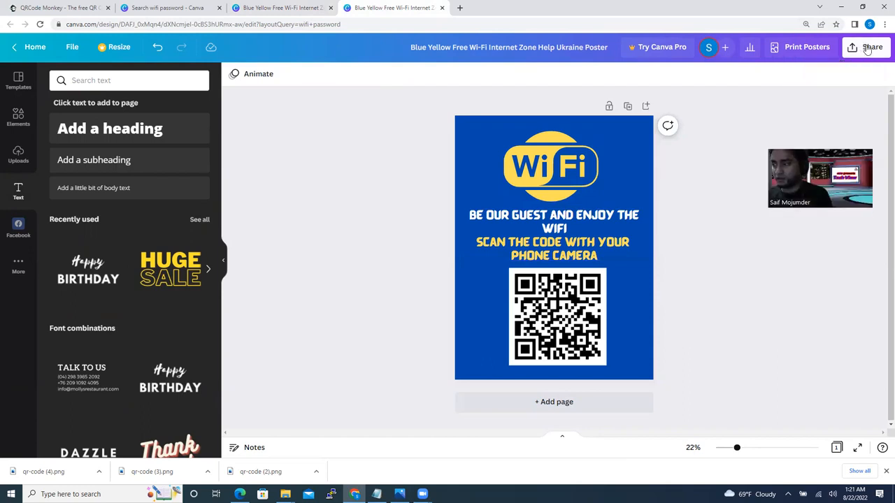
- Download the finished Wi-Fi poster as a PNG via Share > Download
click(864, 48)
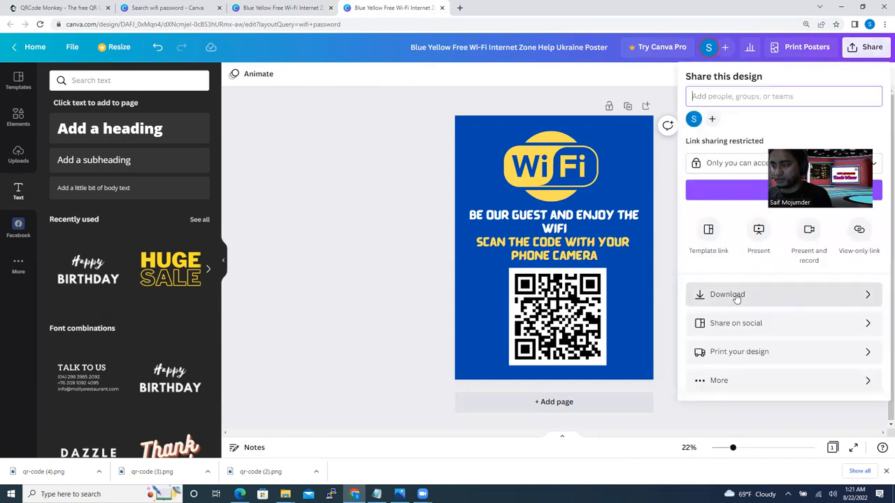
click(735, 293)
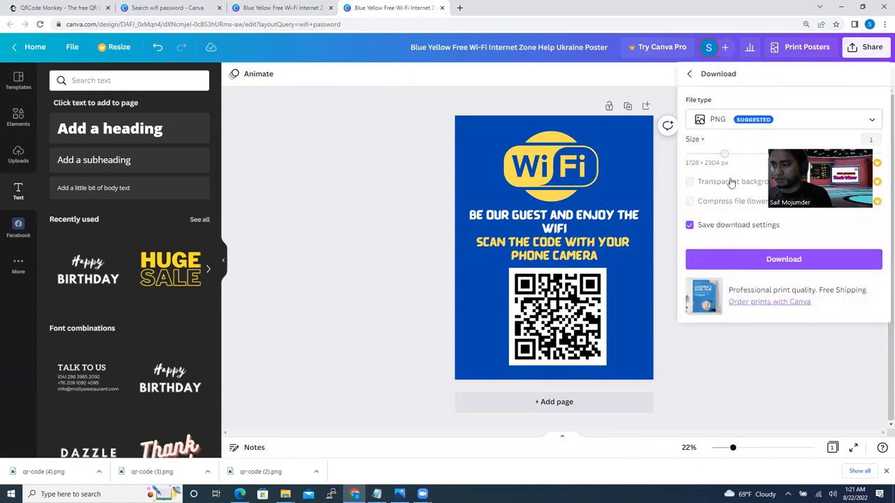
click(783, 259)
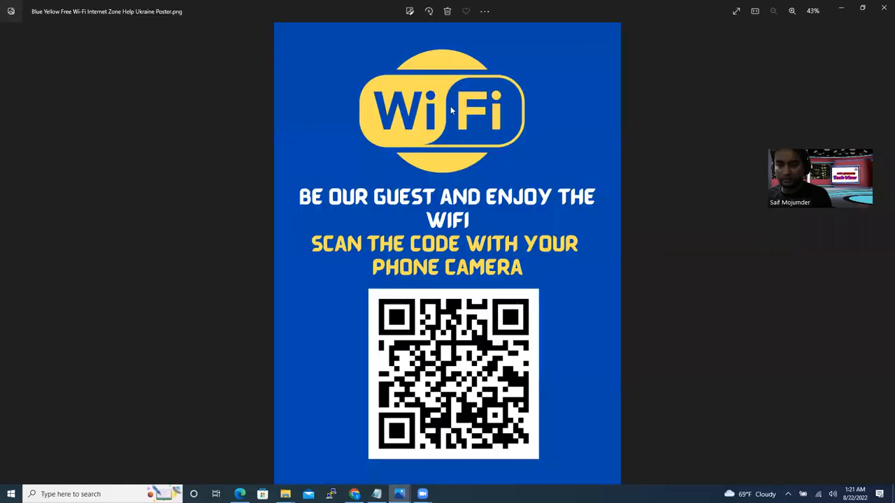
mouse_move(434, 194)
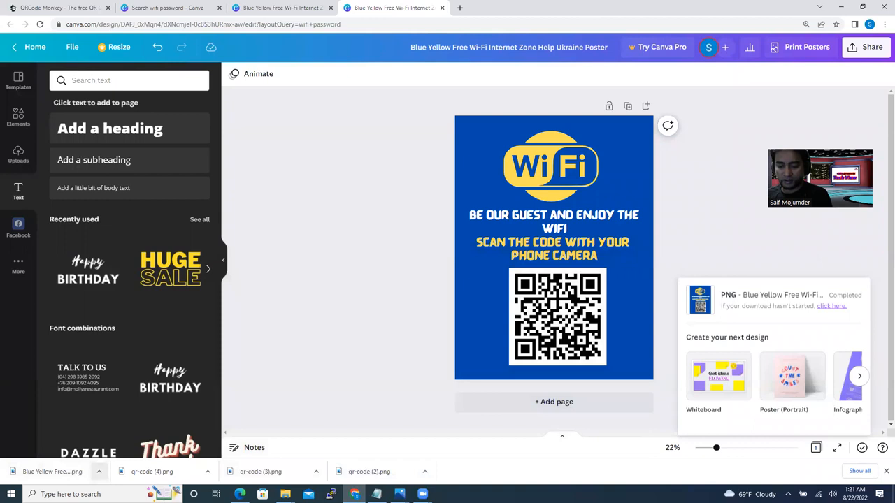
mouse_move(234, 224)
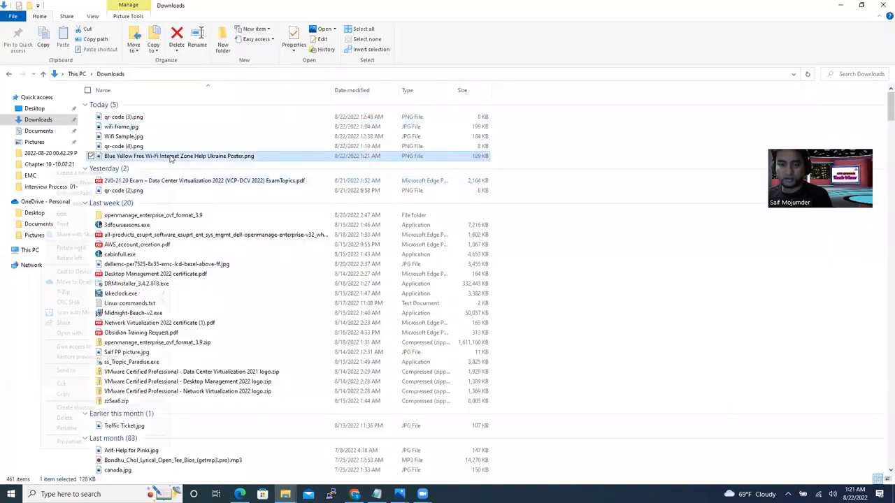
- Open the downloaded poster PNG from Downloads in Paint and fit it in the window
right_click(171, 155)
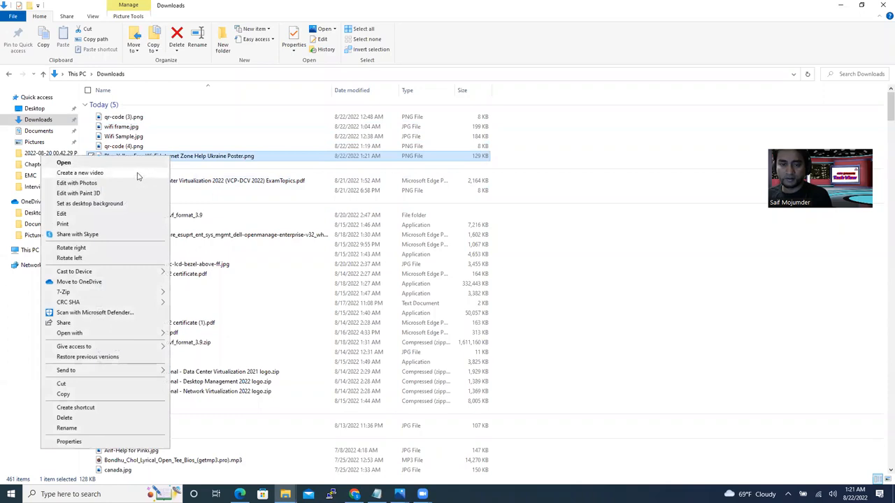
mouse_move(125, 218)
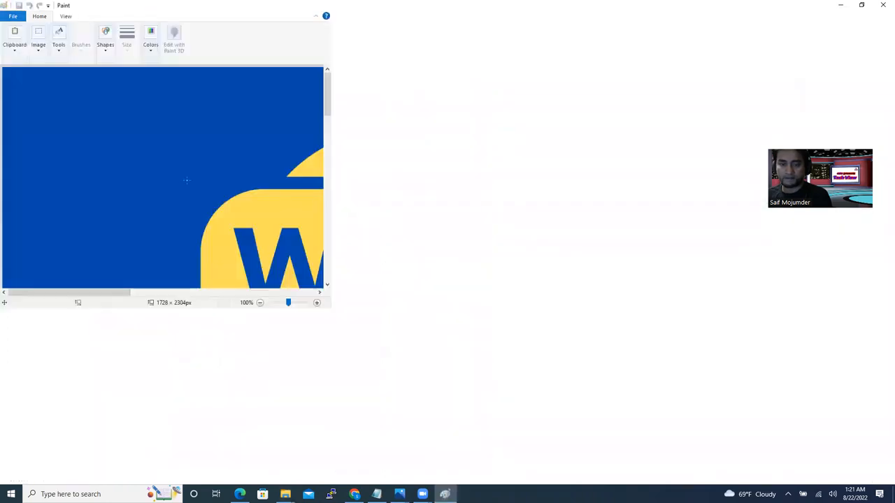
click(861, 6)
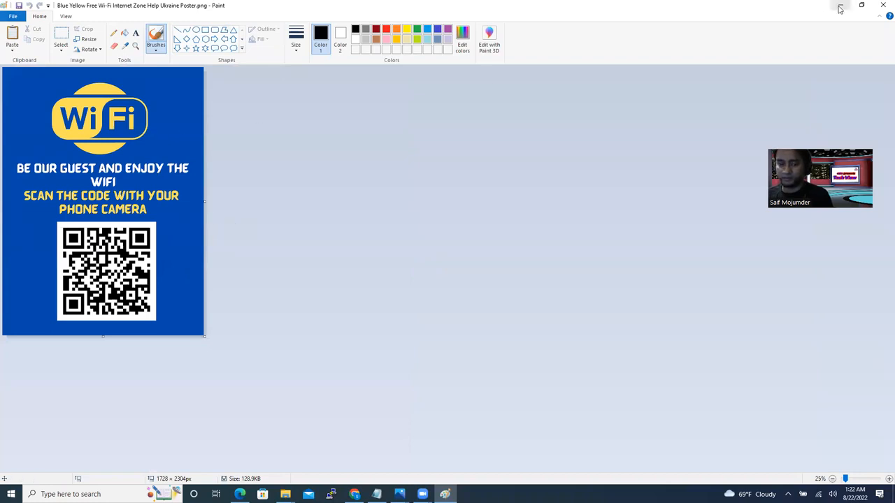
mouse_move(839, 7)
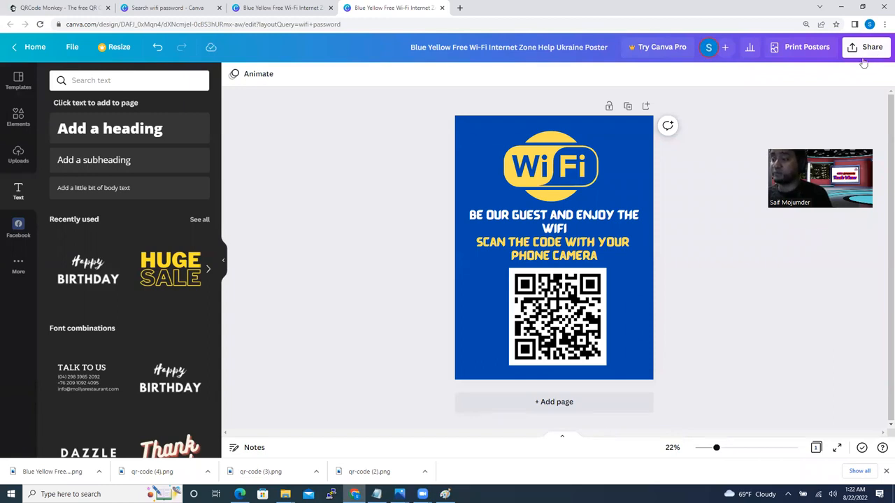
mouse_move(697, 194)
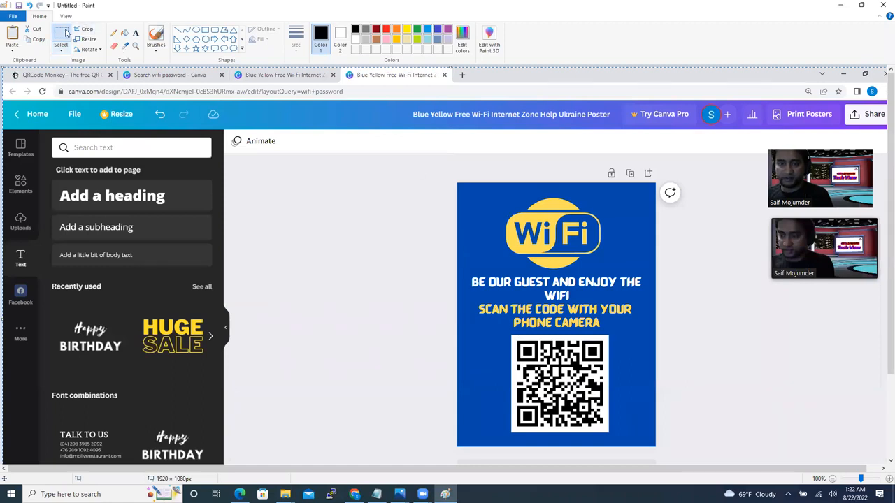
- Select just the poster area of the pasted screenshot, then return to the Canva editor via the File menu
drag(475, 182, 639, 441)
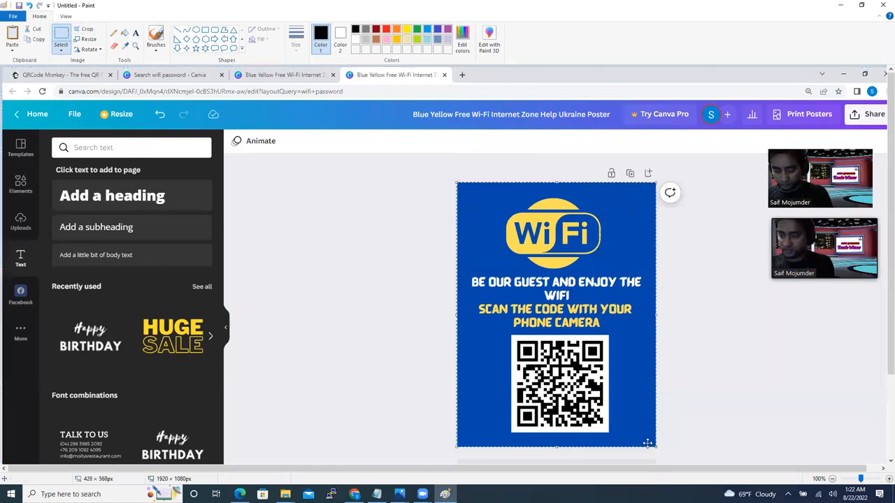
click(11, 17)
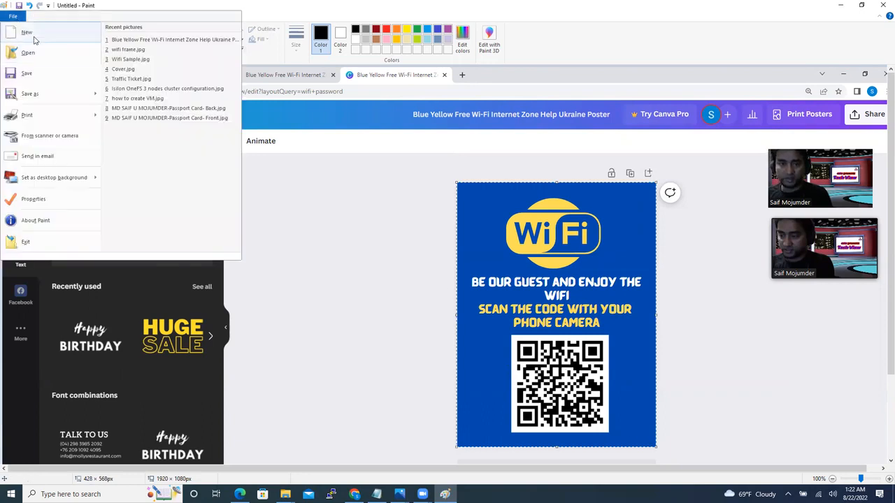
click(25, 31)
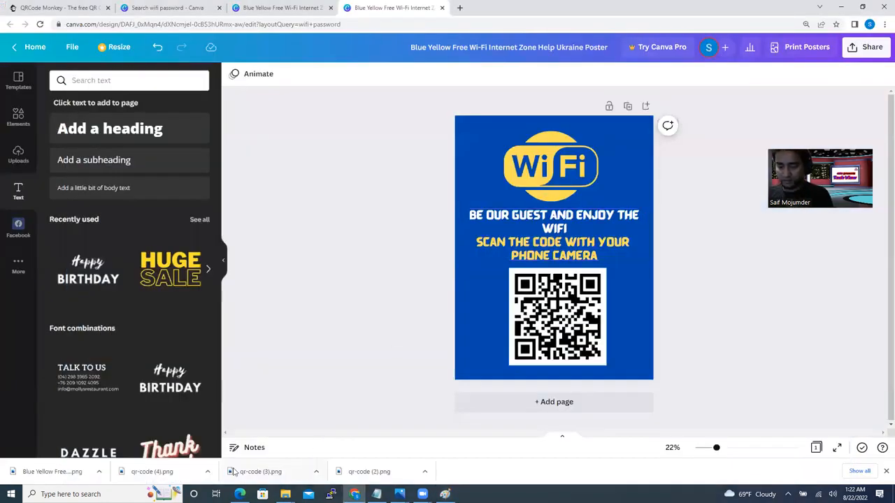
click(551, 165)
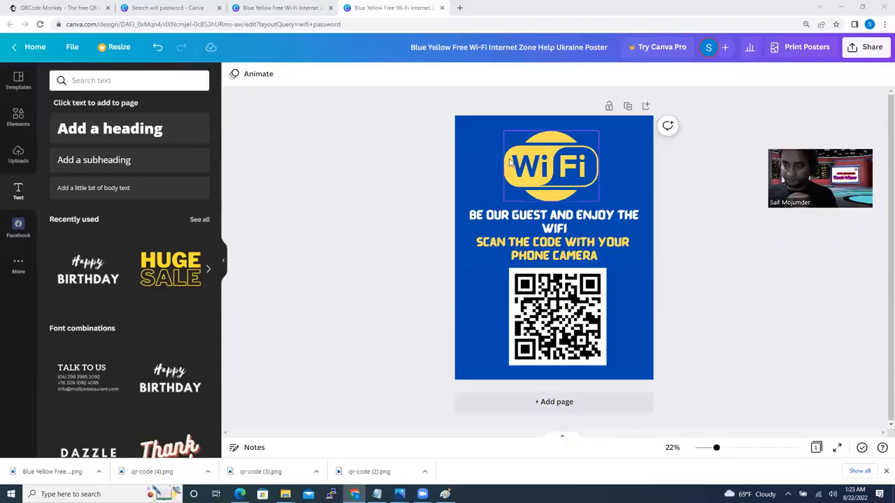
mouse_move(517, 170)
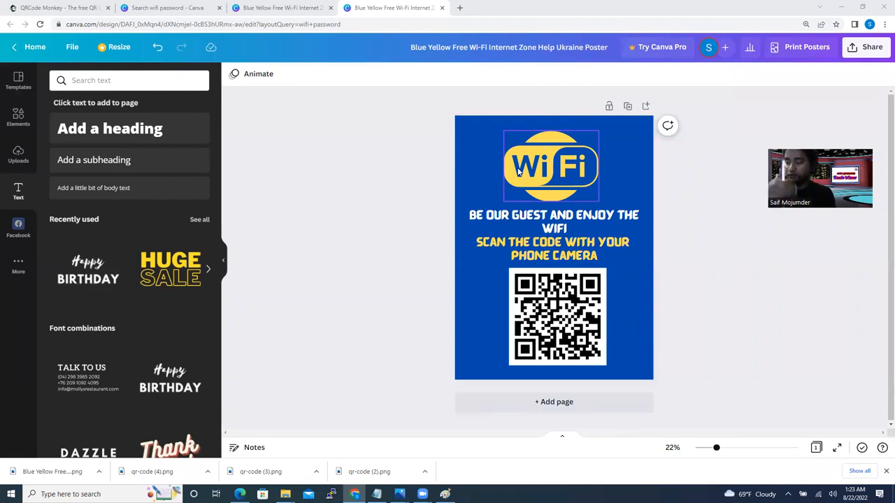
click(518, 173)
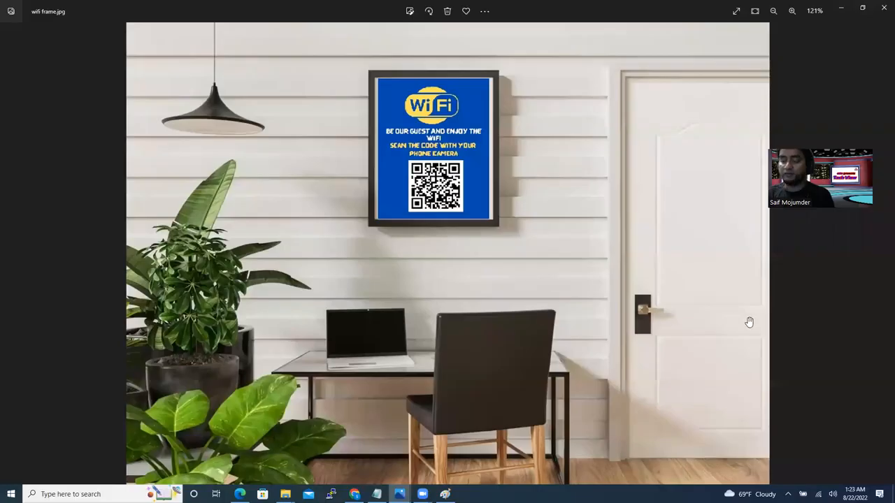
mouse_move(475, 201)
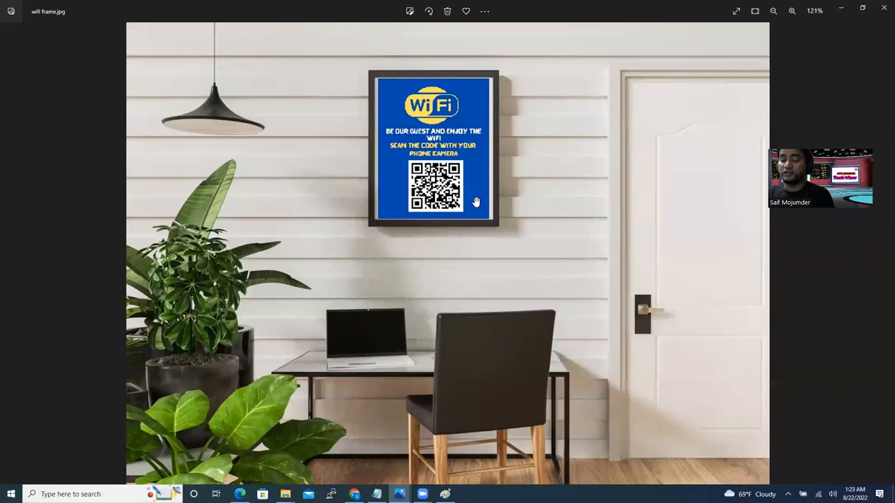
mouse_move(609, 229)
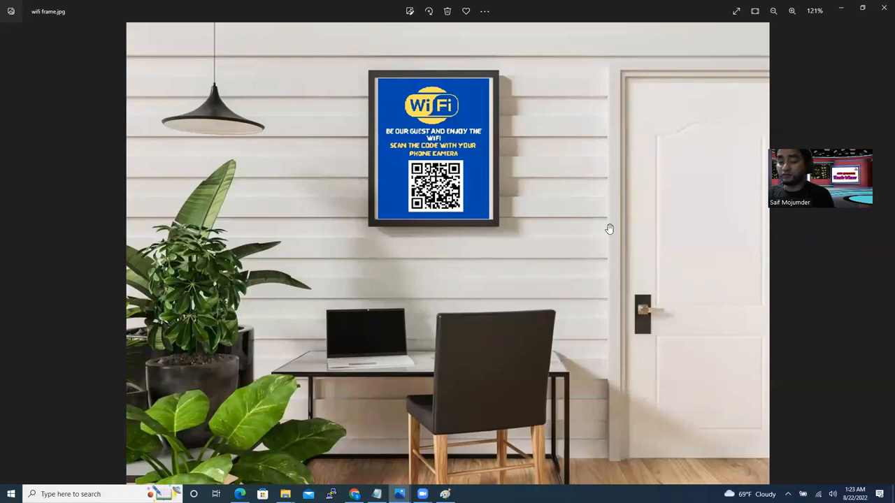
mouse_move(528, 243)
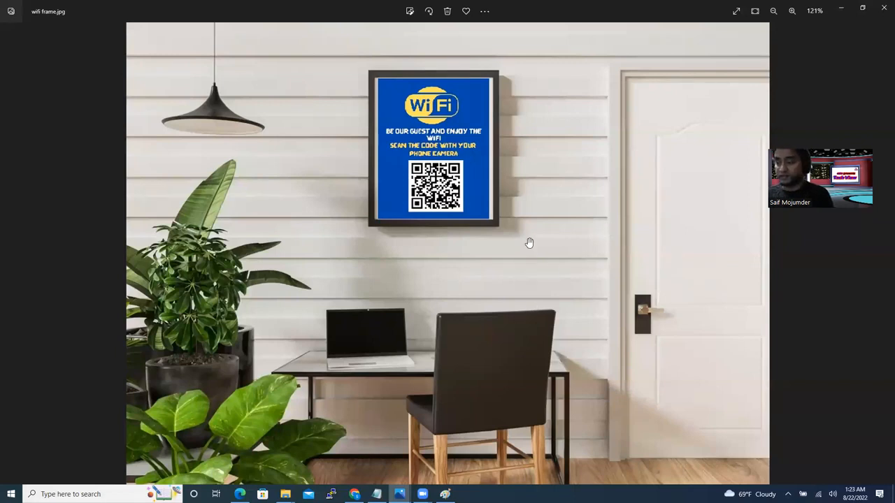
mouse_move(565, 283)
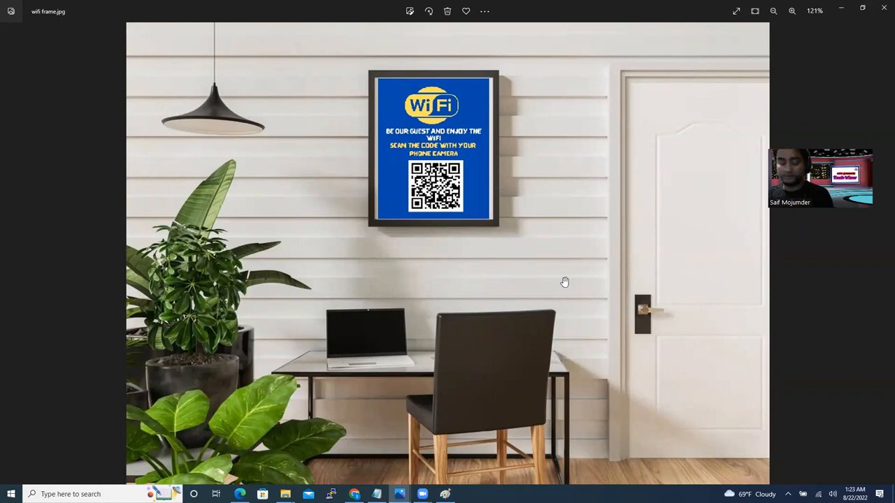
mouse_move(599, 259)
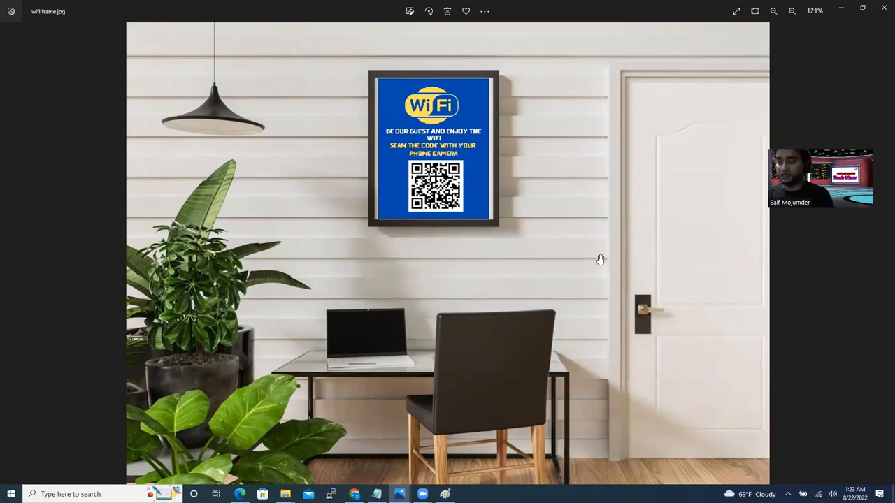
mouse_move(595, 264)
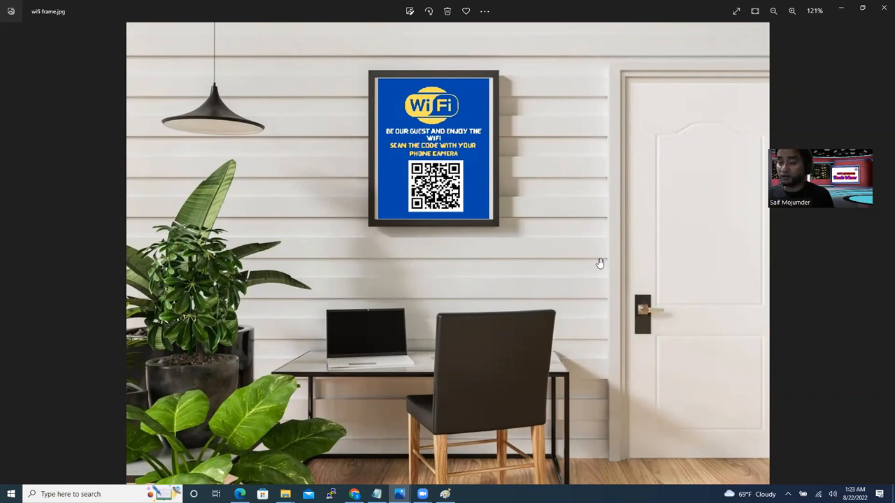
mouse_move(785, 223)
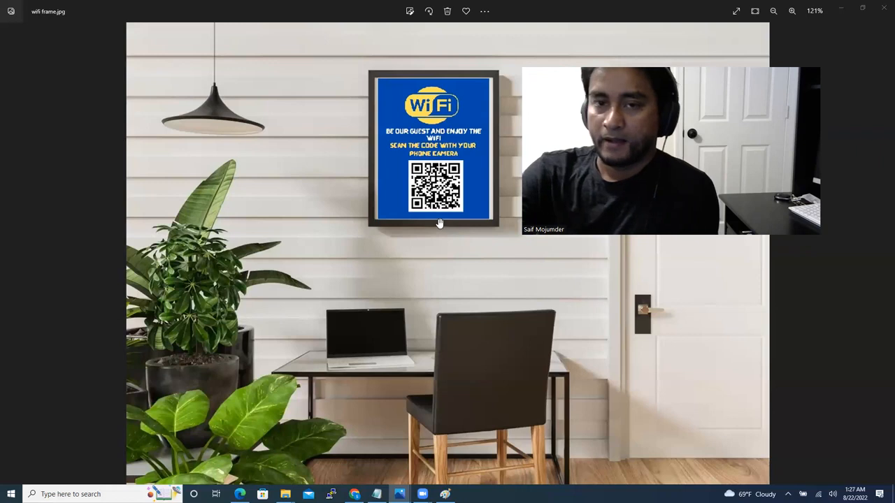
mouse_move(436, 227)
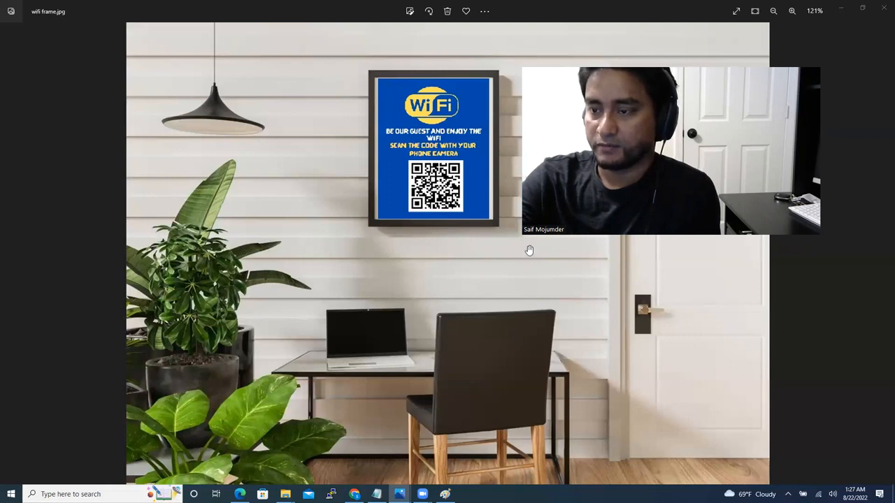
mouse_move(528, 261)
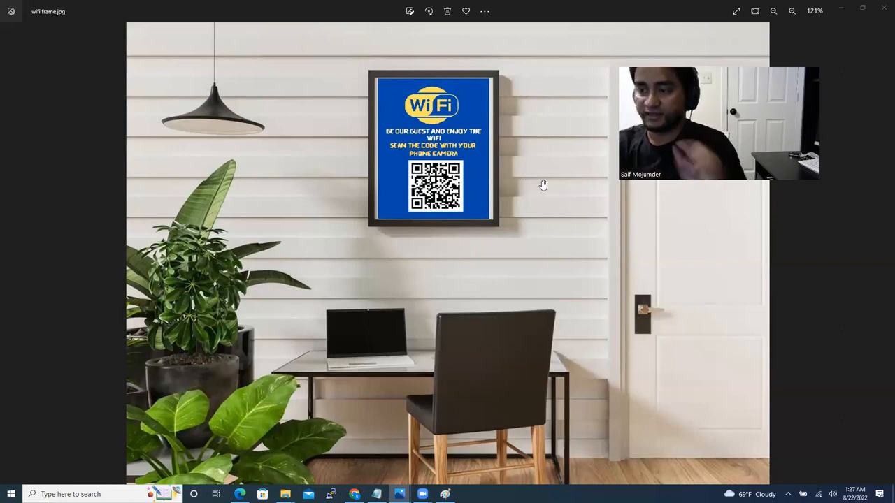
mouse_move(539, 184)
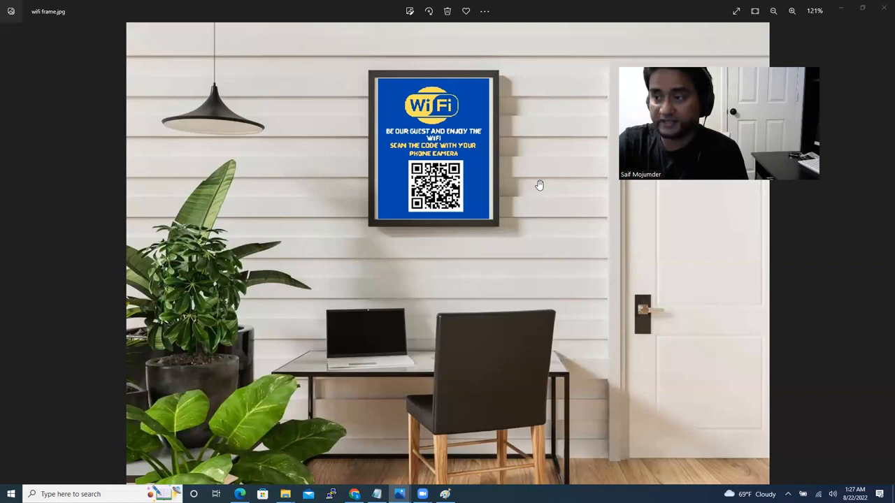
mouse_move(509, 197)
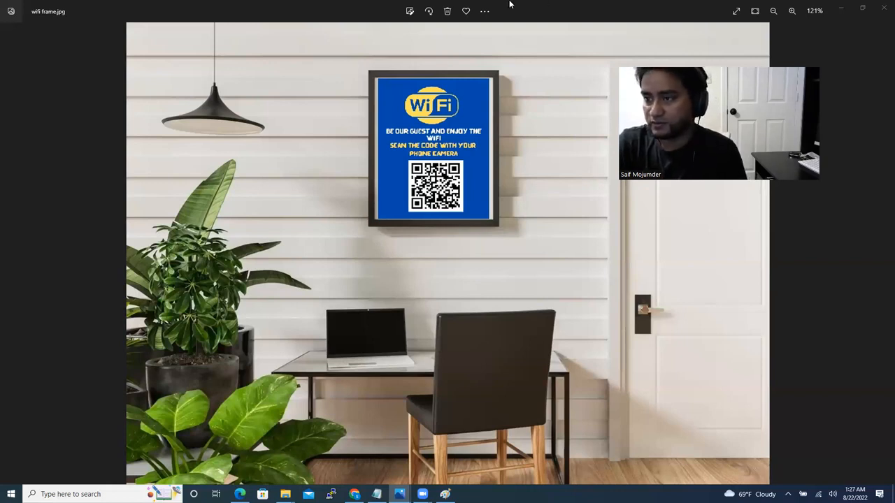
mouse_move(368, 148)
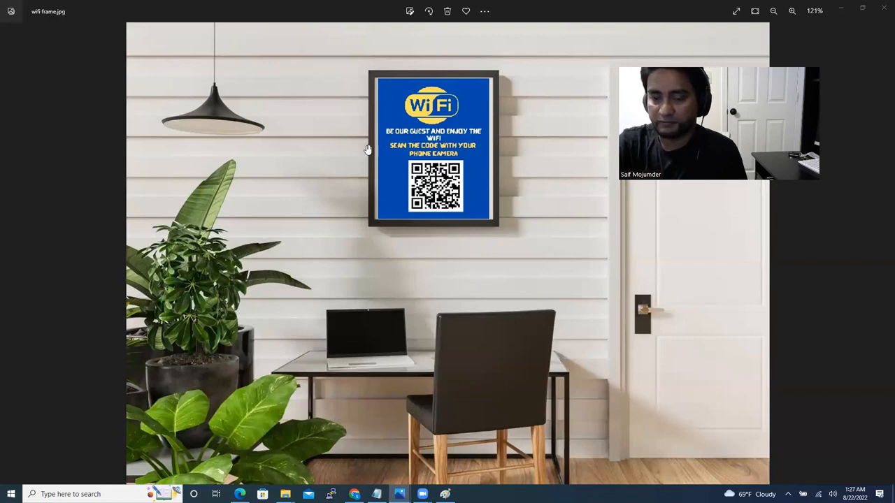
mouse_move(354, 143)
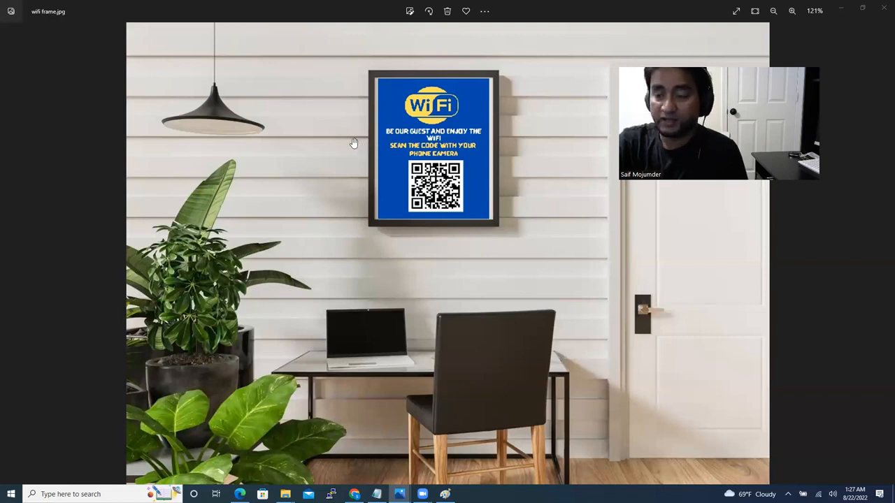
mouse_move(412, 302)
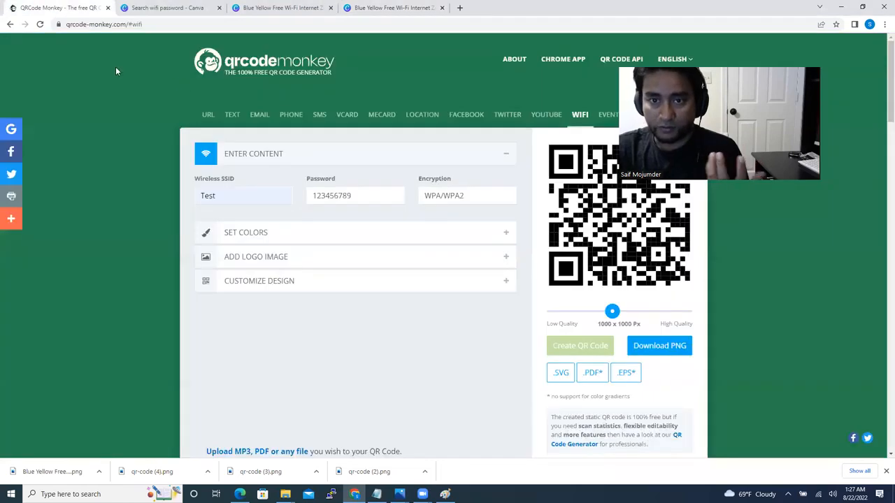
mouse_move(129, 36)
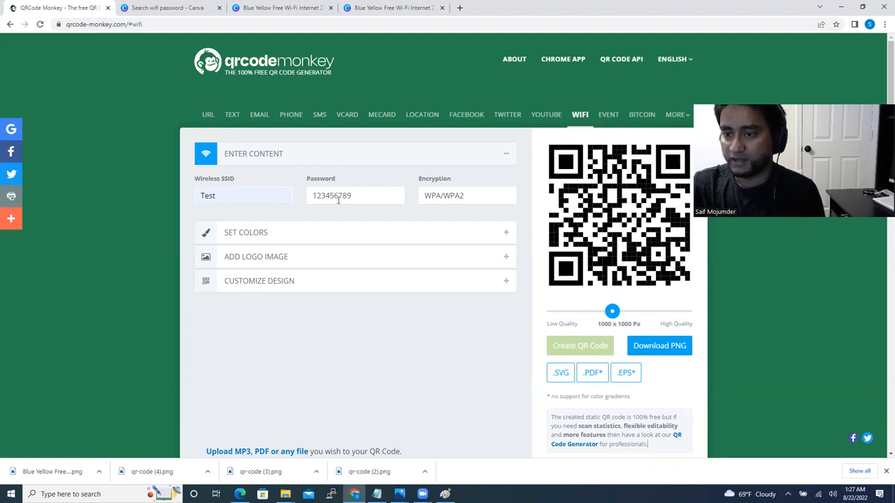
mouse_move(592, 346)
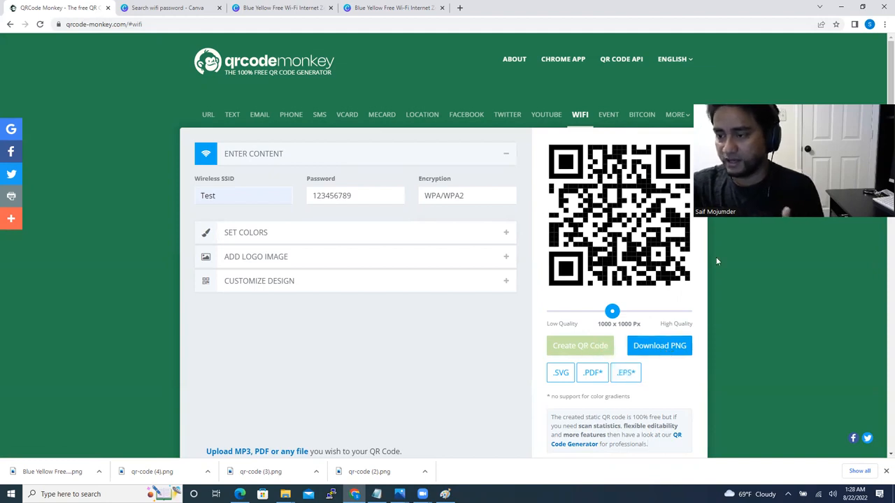
mouse_move(556, 160)
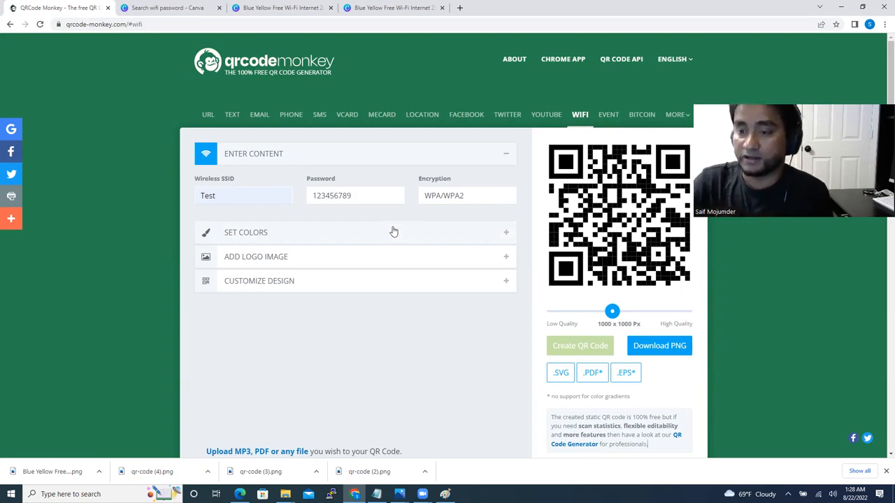
mouse_move(391, 333)
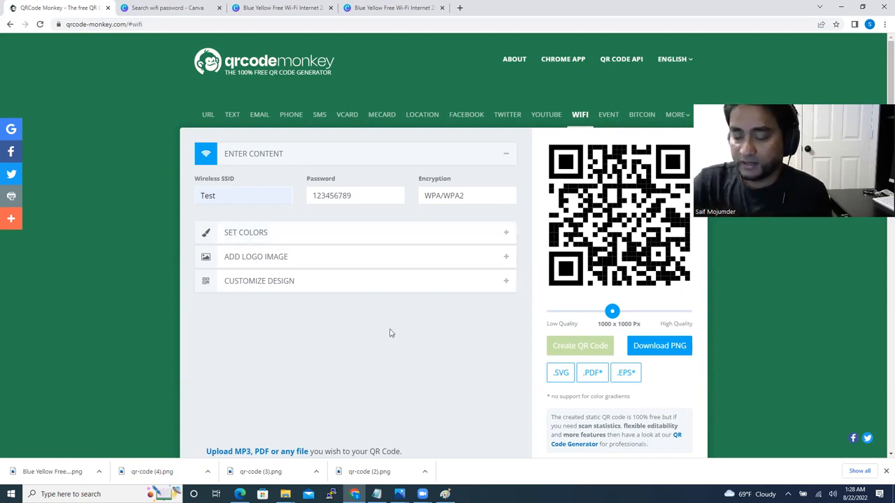